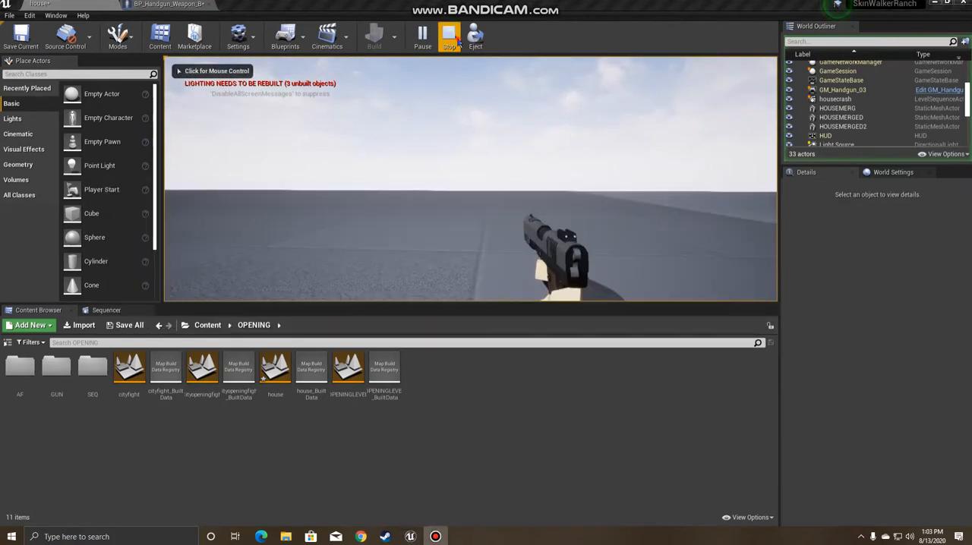
Stop the running Play In Editor session and return to the editor
left_click(449, 36)
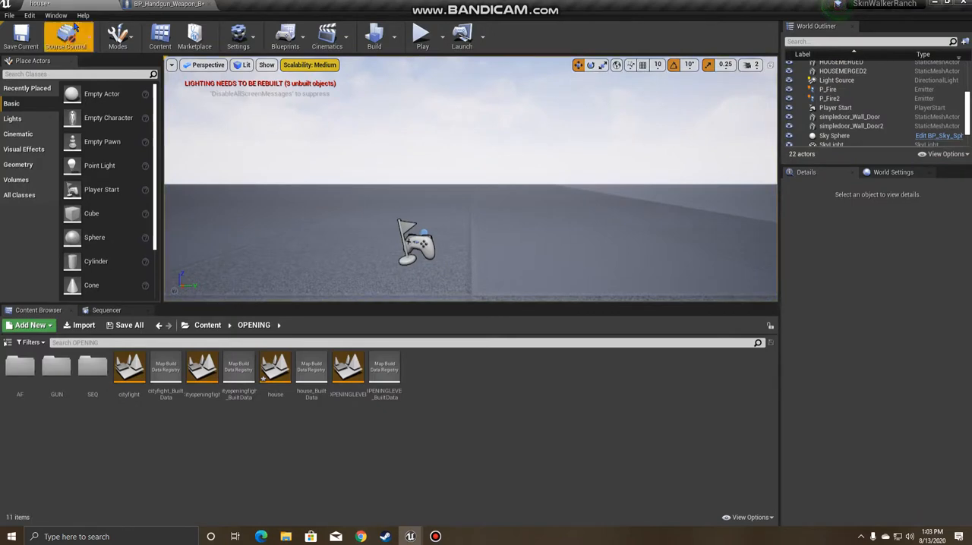
mouse_move(30, 16)
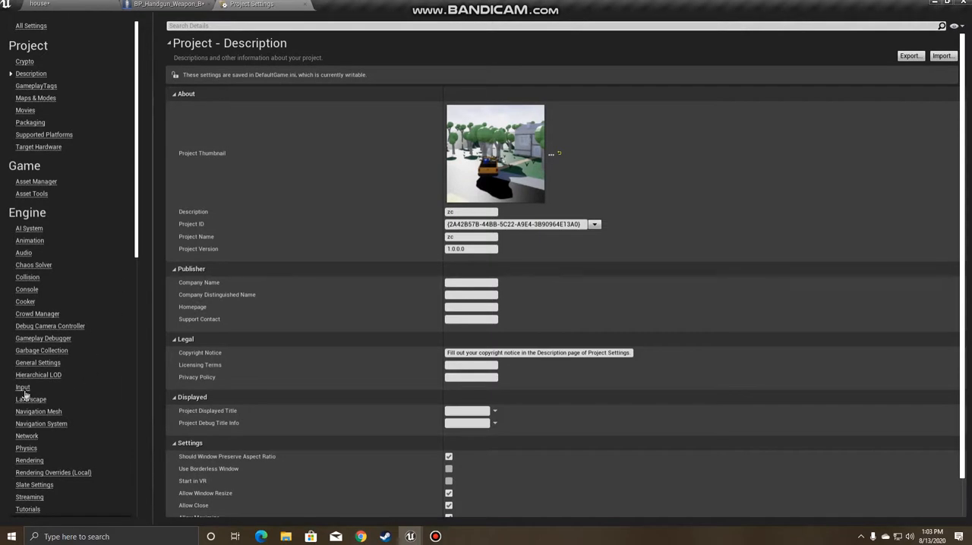
Add LeanRight and LeanLeft action mappings in Engine > Input, then return to the blueprint
left_click(23, 388)
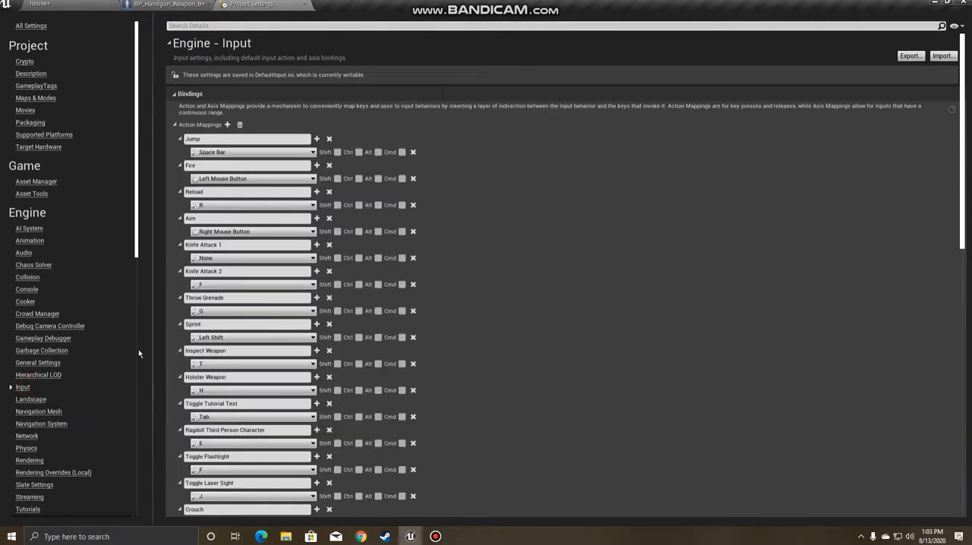
mouse_move(226, 125)
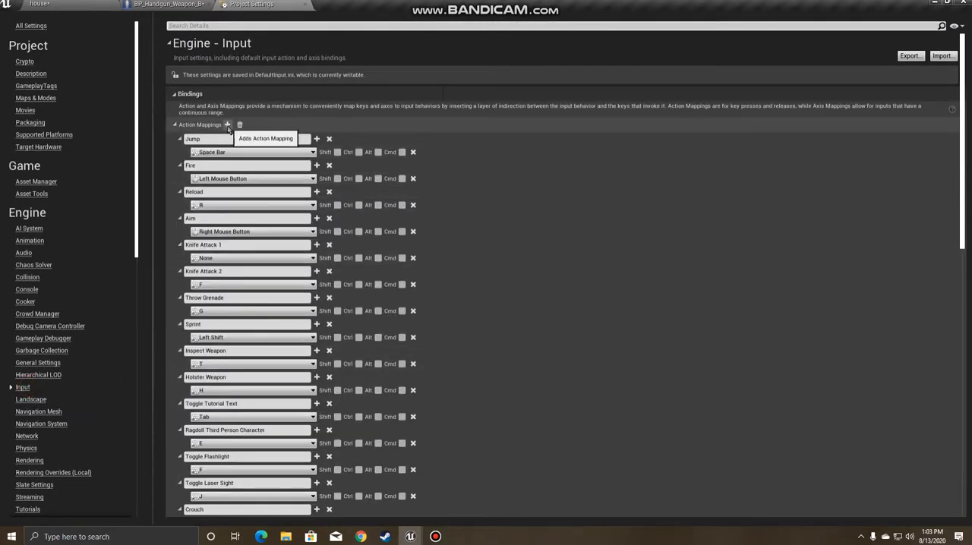
scroll("down", 3)
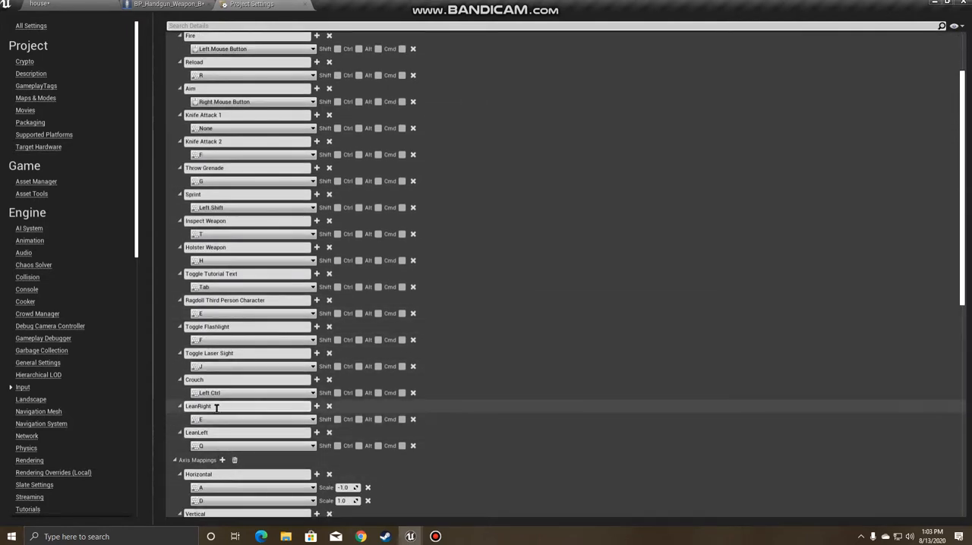
mouse_move(216, 442)
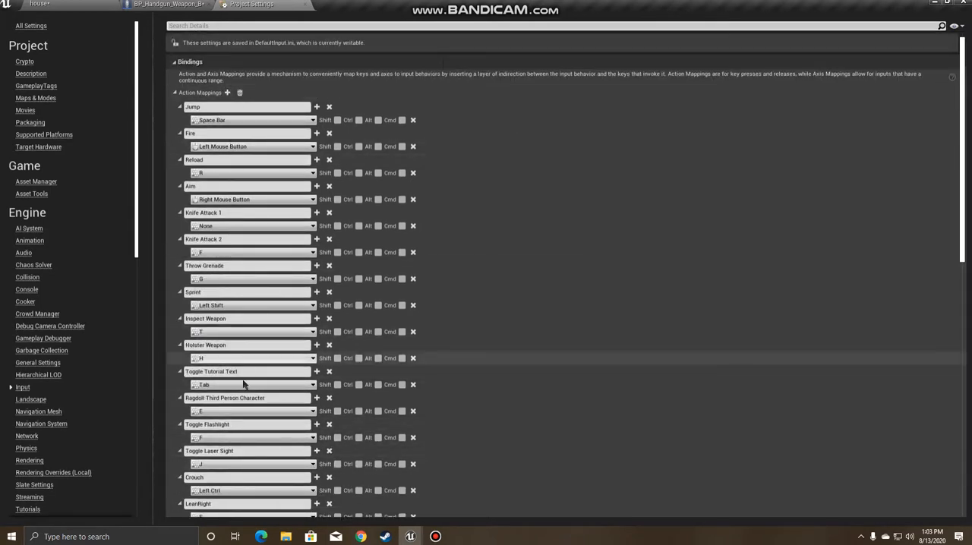
scroll("down", 3)
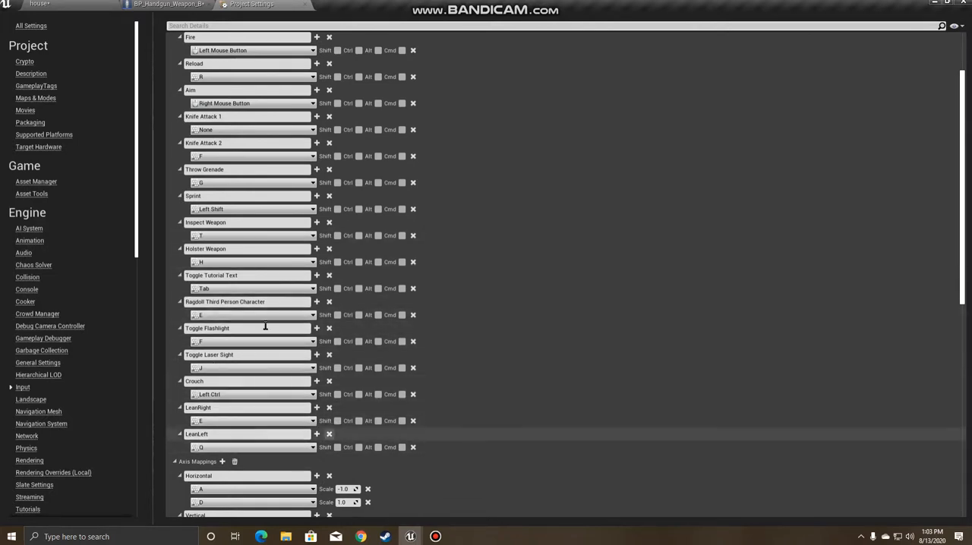
left_click(155, 6)
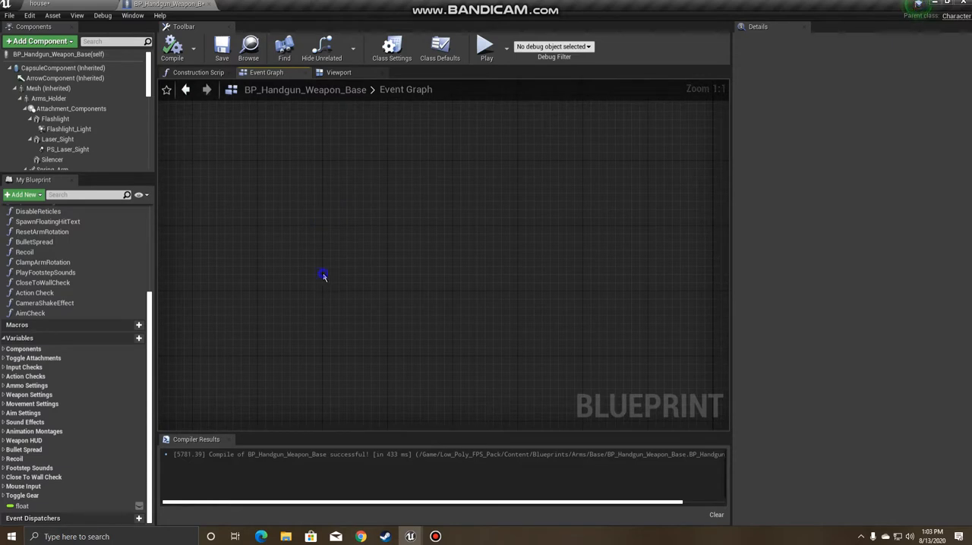
Add InputAction LeanRight/LeanLeft events and a Timeline_0 node to the event graph
right_click(322, 276)
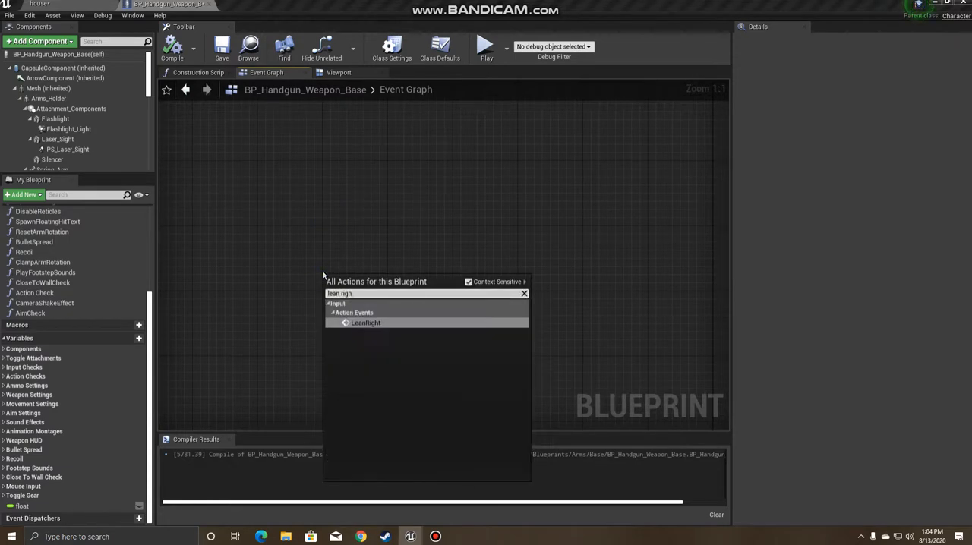
left_click(364, 323)
type("timeline")
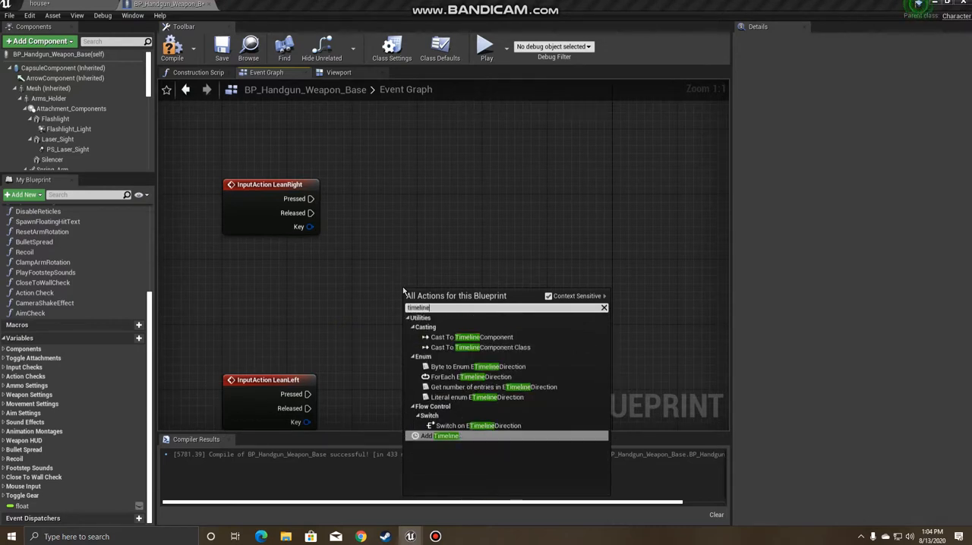
left_click(432, 436)
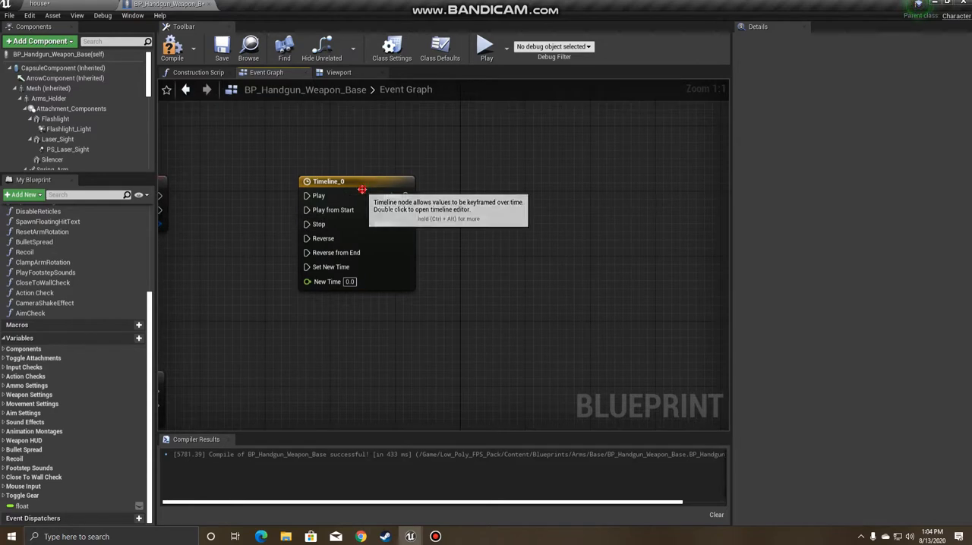
Give Timeline_0 a 0.2-second float track whose curve rises linearly from zero
double_click(340, 182)
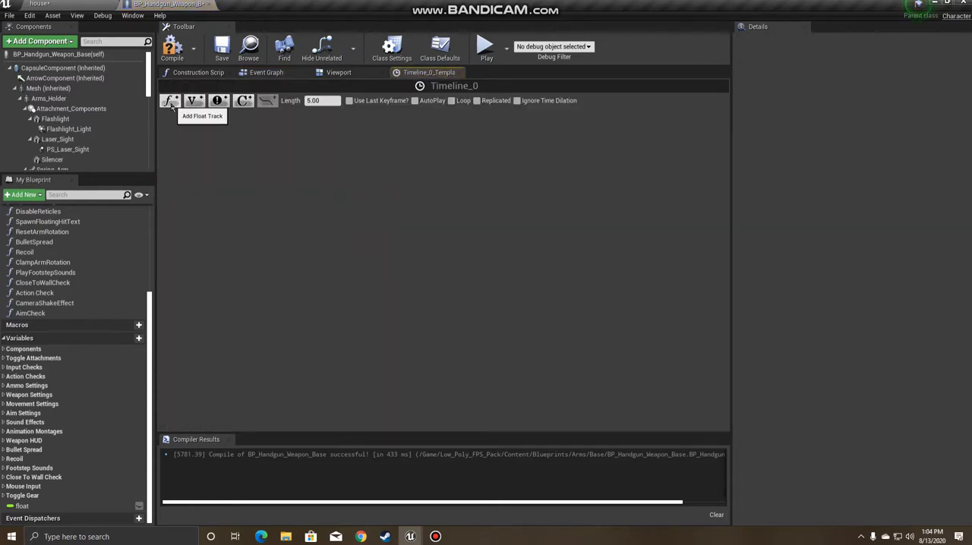
left_click(168, 100)
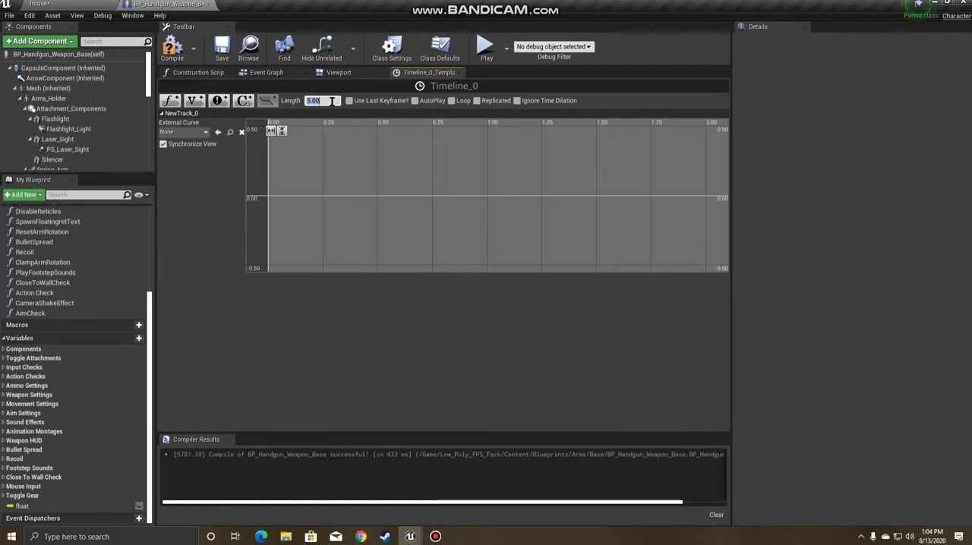
type("0.2")
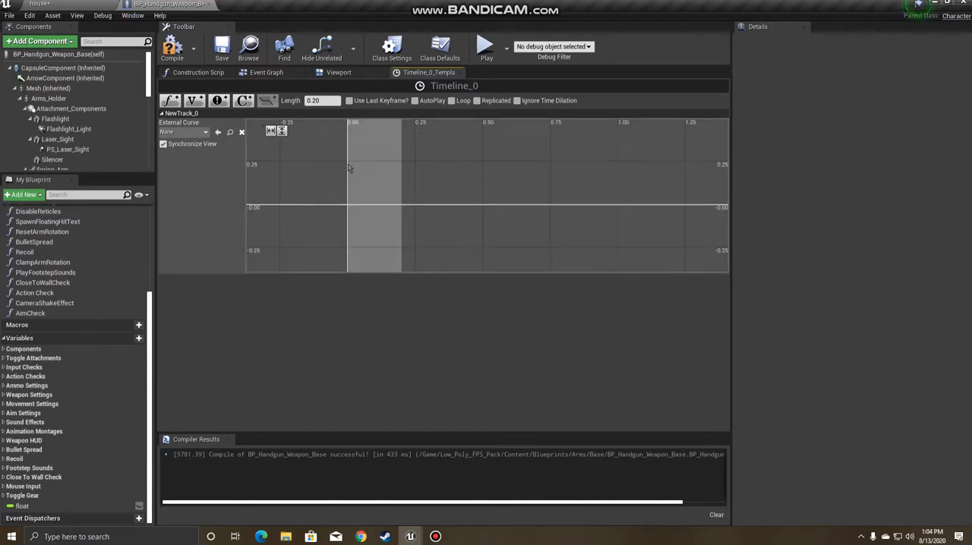
mouse_move(354, 210)
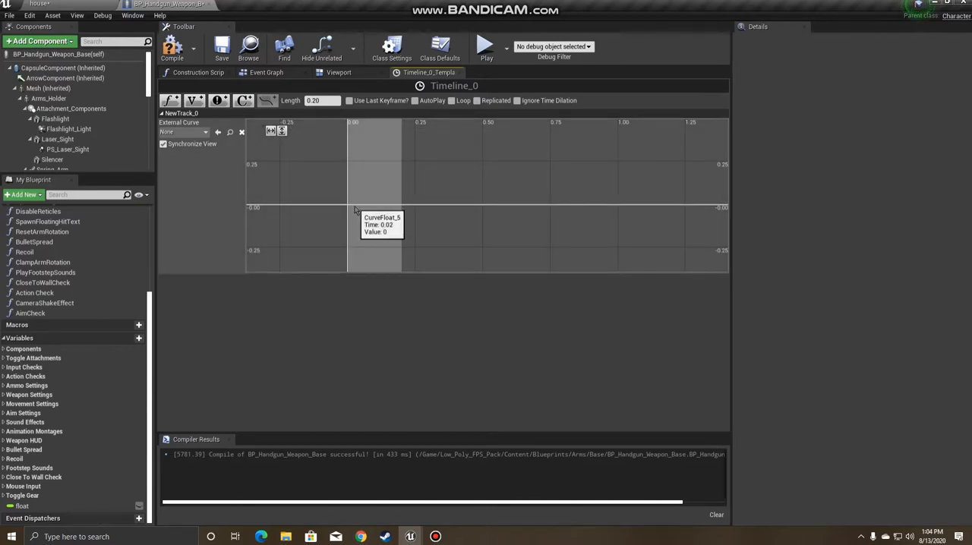
left_click(355, 205)
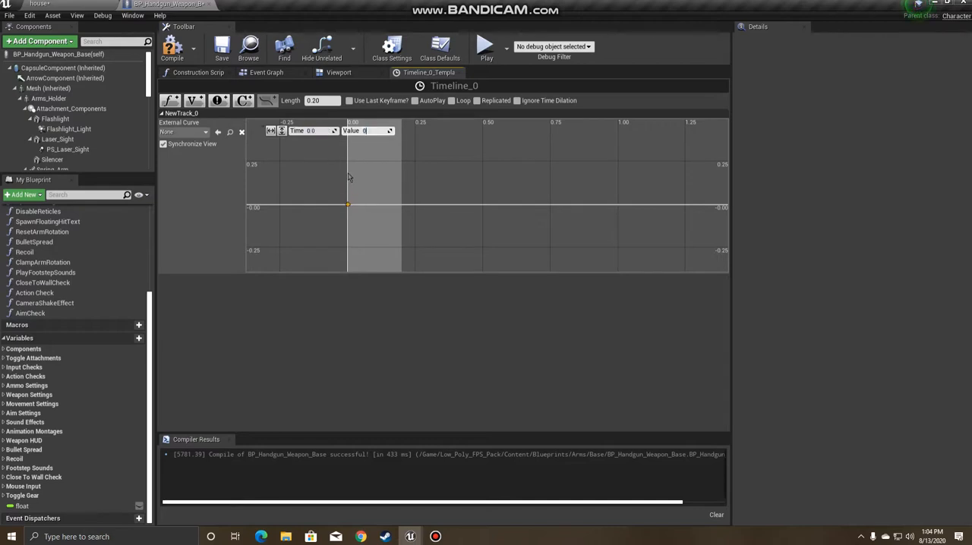
left_click_drag(348, 203, 382, 176)
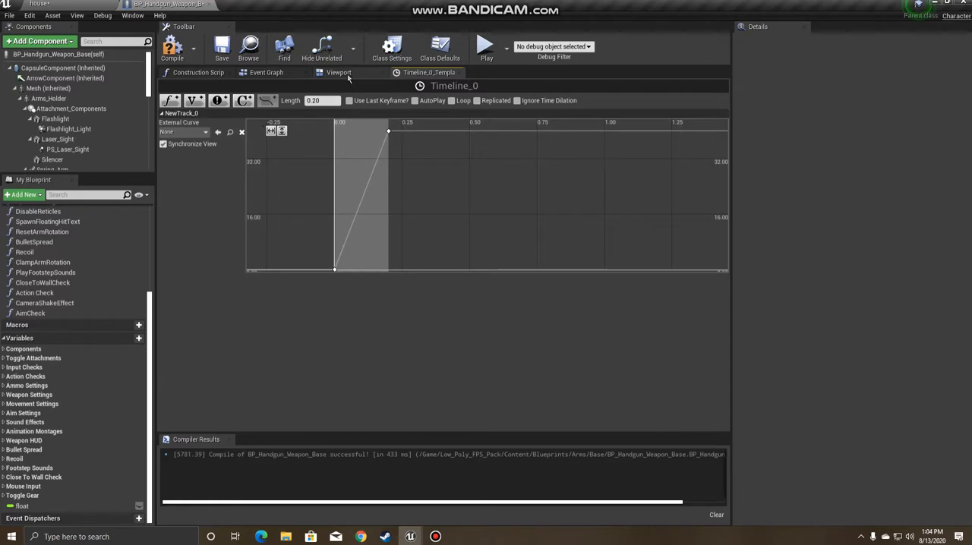
Inspect the Mesh component's transform in the Viewport, compile, and return to the event graph
left_click(348, 72)
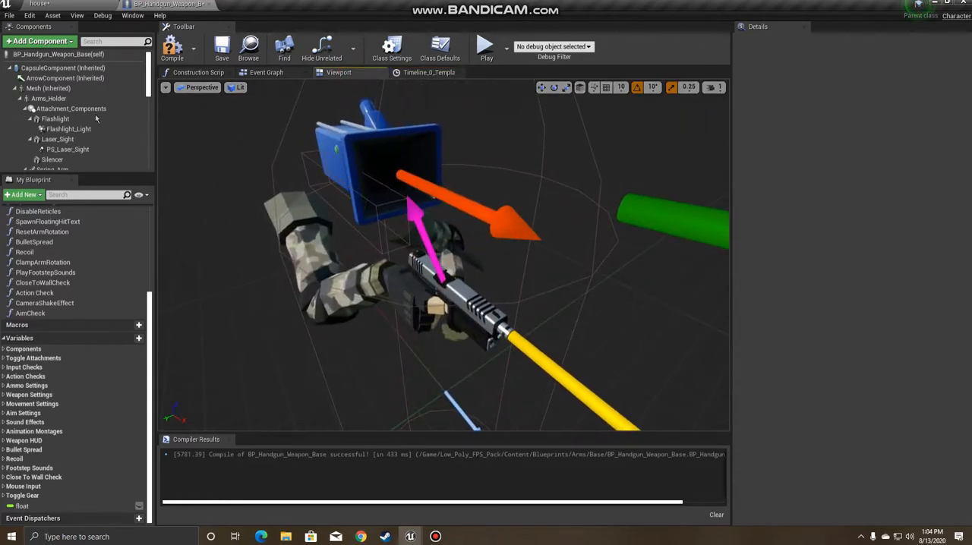
left_click(41, 88)
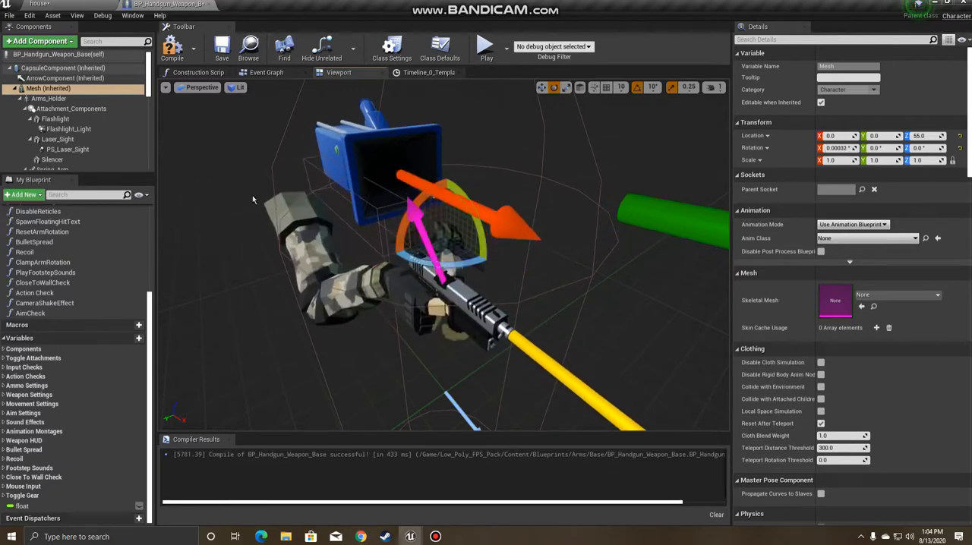
mouse_move(46, 88)
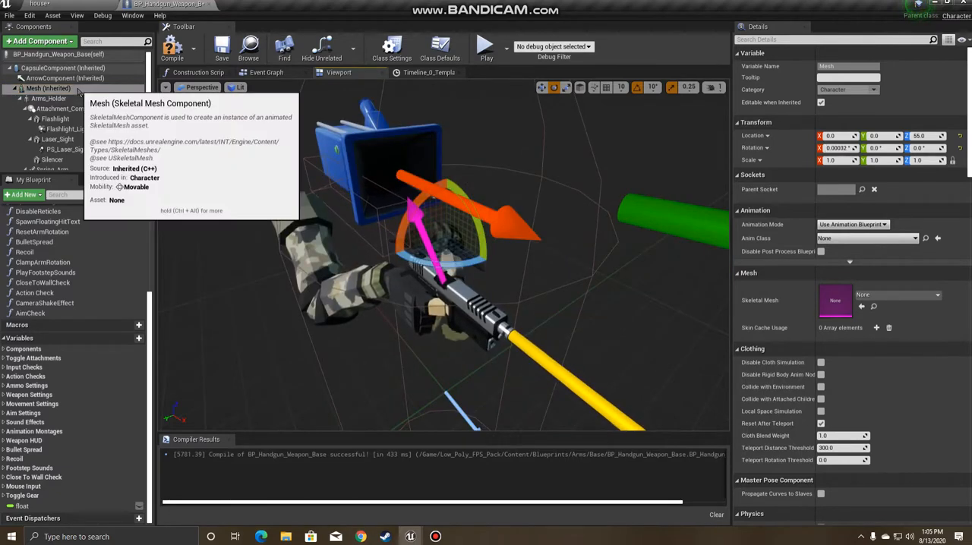
left_click(58, 79)
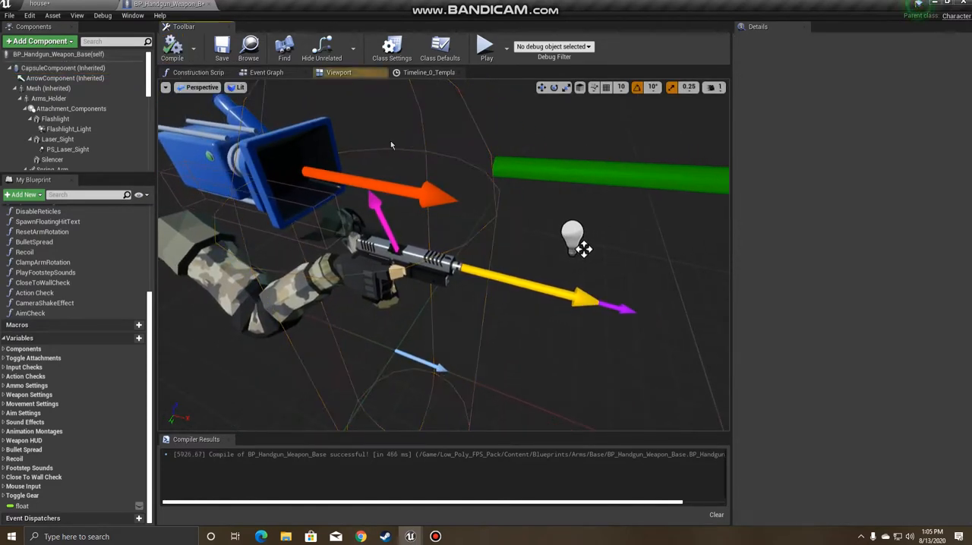
left_click(267, 73)
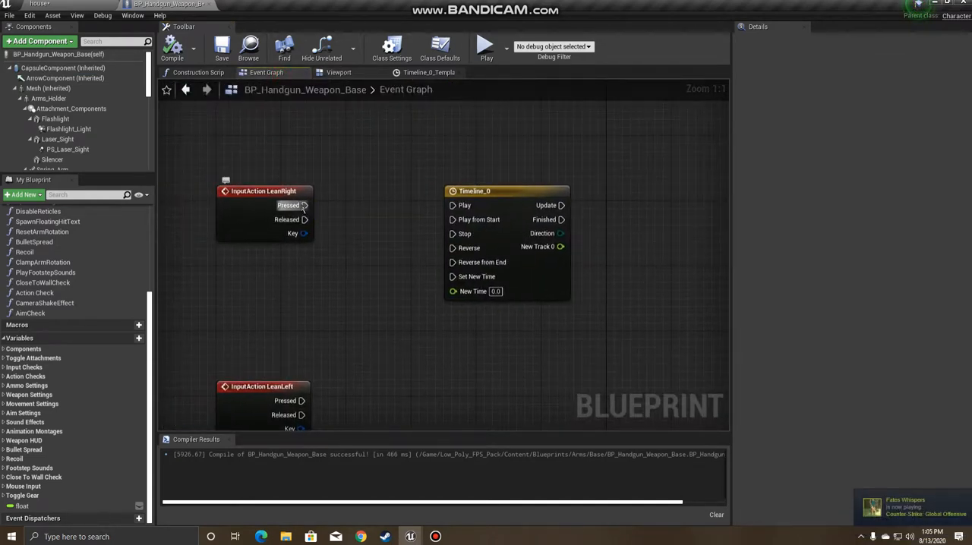
Wire LeanRight Pressed to Timeline_0 Play and Released to Reverse
left_click_drag(304, 205, 452, 205)
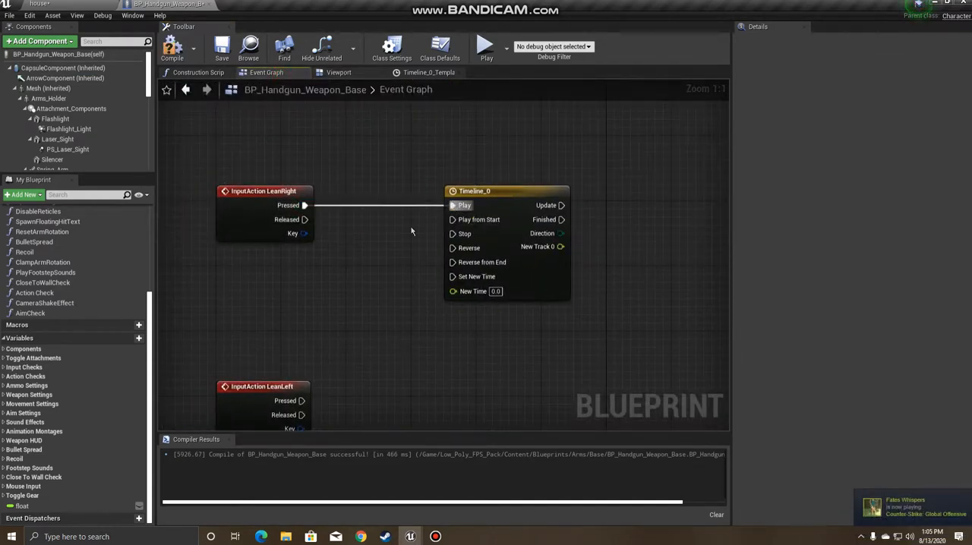
left_click_drag(304, 218, 452, 247)
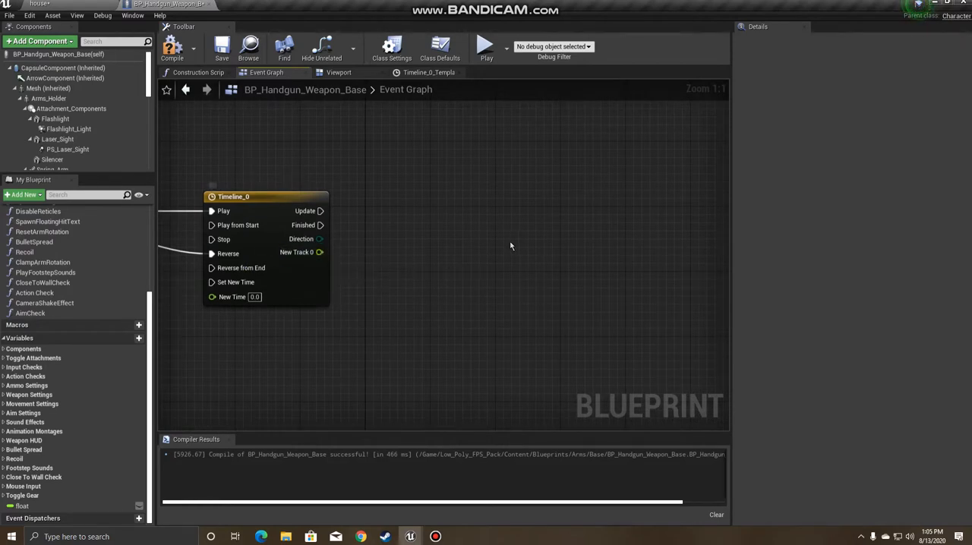
Add a SetRelativeRotation node after Timeline_0 Update and split its New Rotation pin
right_click(510, 246)
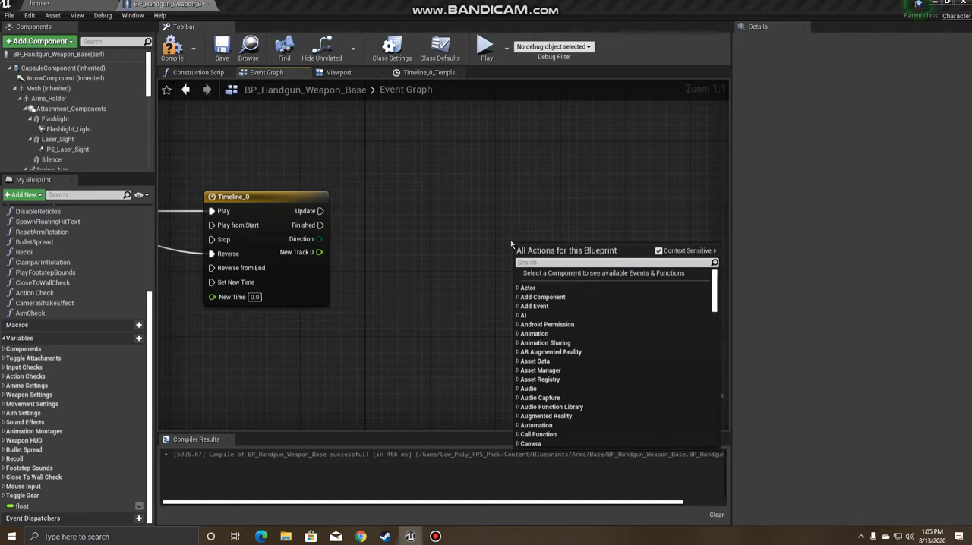
type("relative rotat")
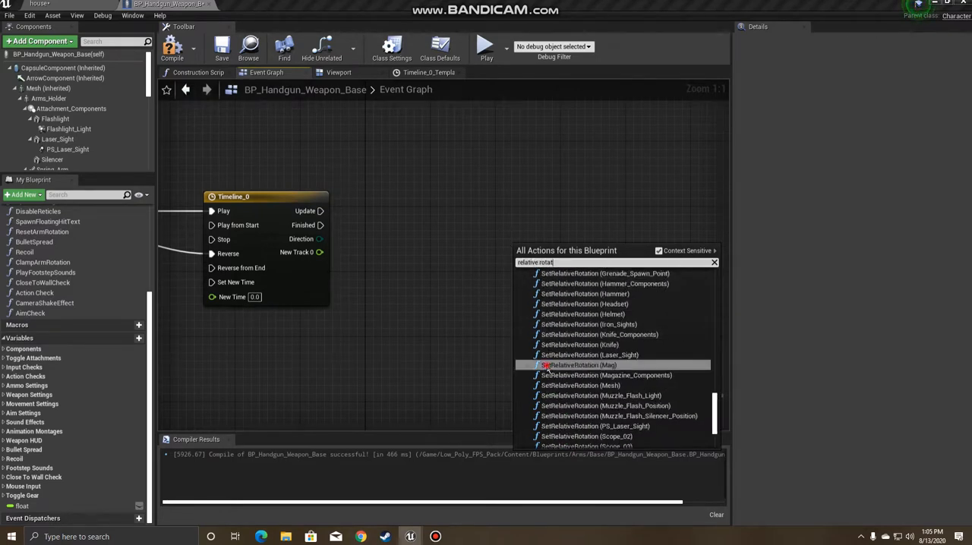
left_click(577, 365)
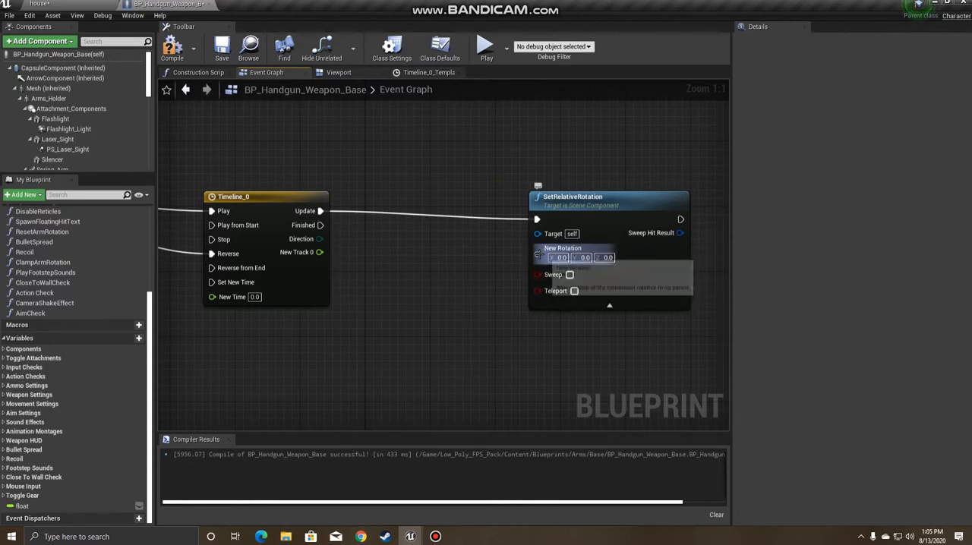
mouse_move(530, 255)
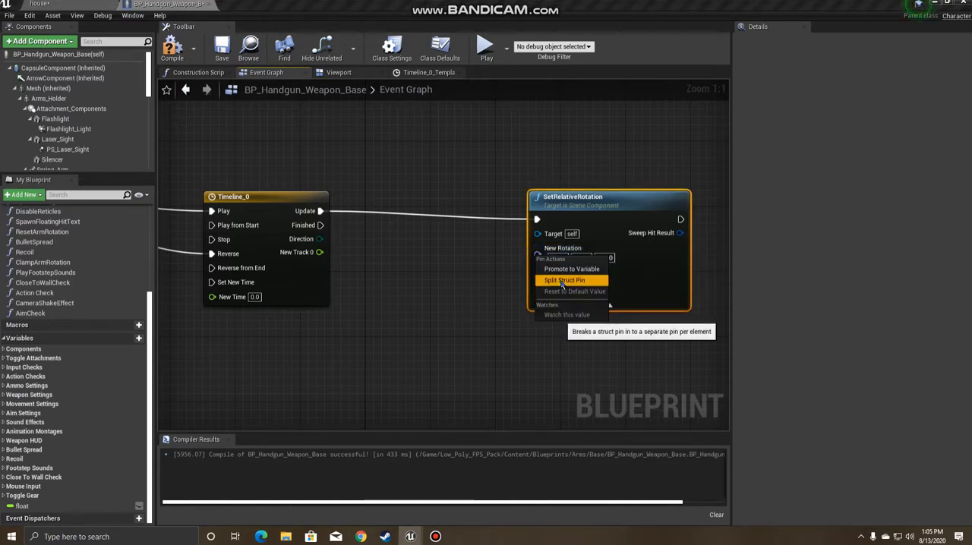
left_click(566, 279)
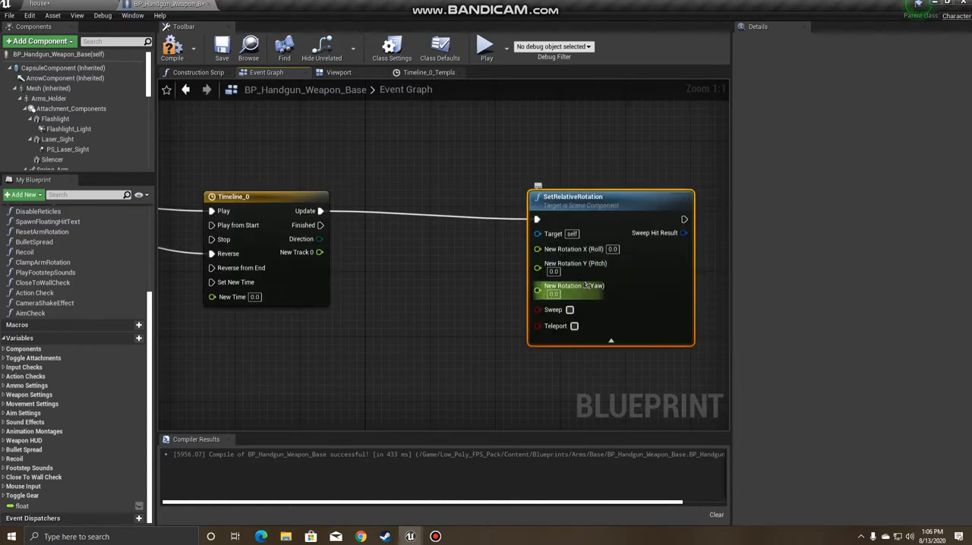
mouse_move(575, 294)
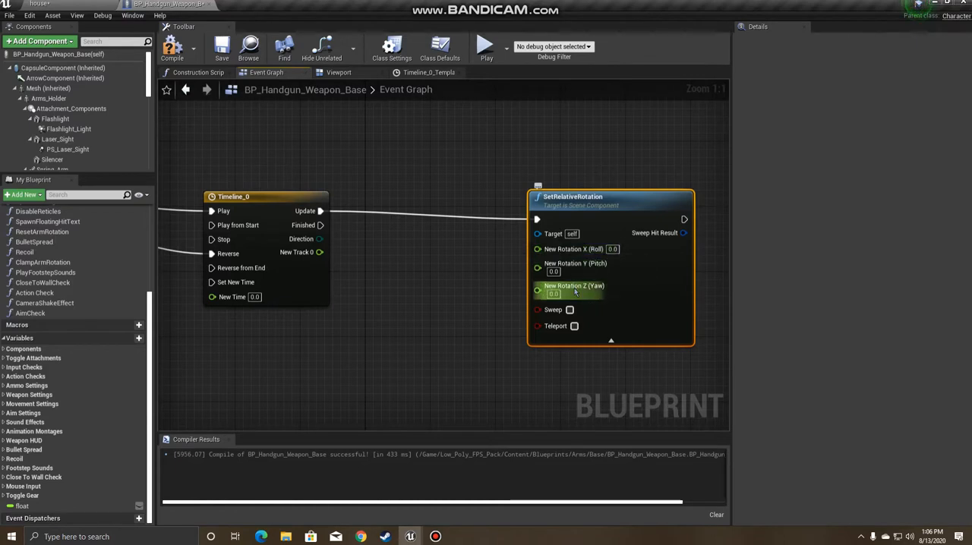
mouse_move(577, 255)
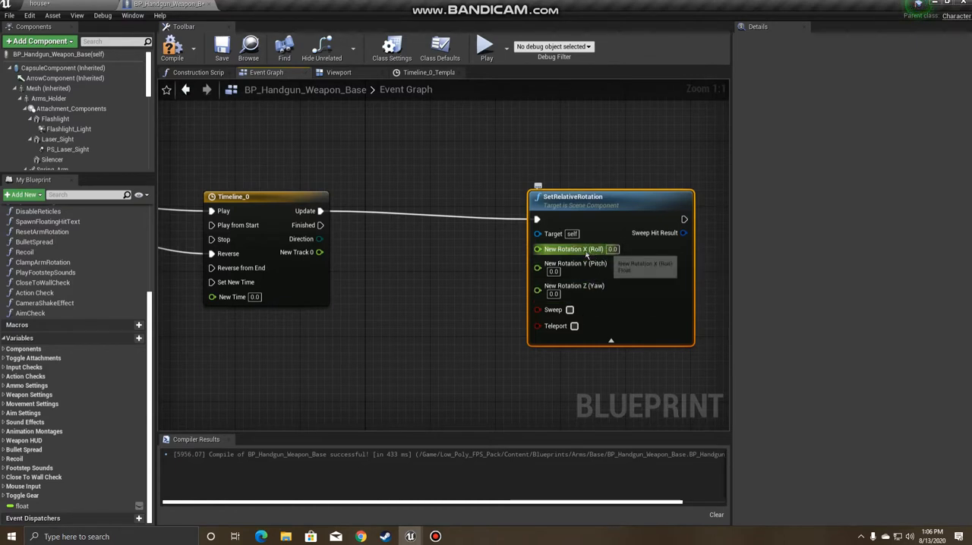
mouse_move(425, 252)
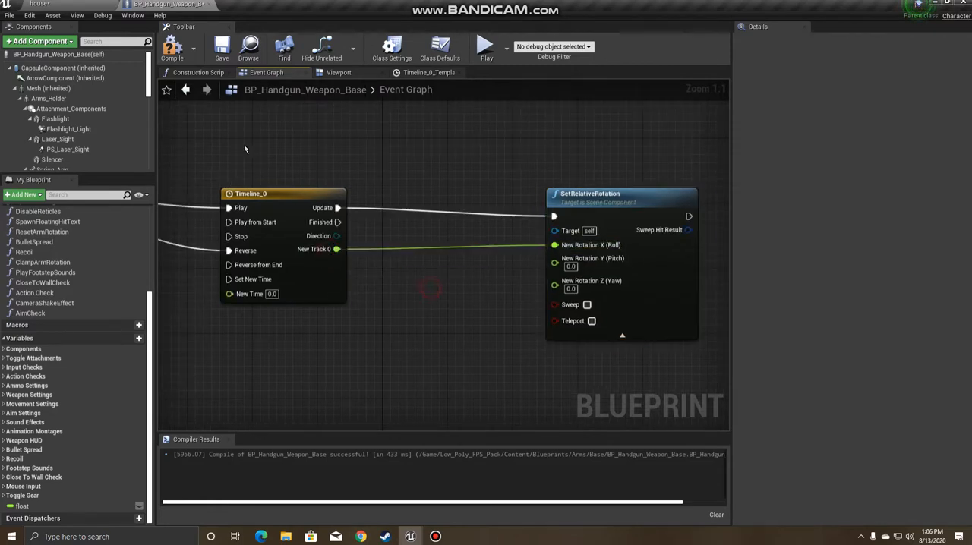
Compile the blueprint with New Track 0 driving Capsule roll and start a play test
left_click(181, 47)
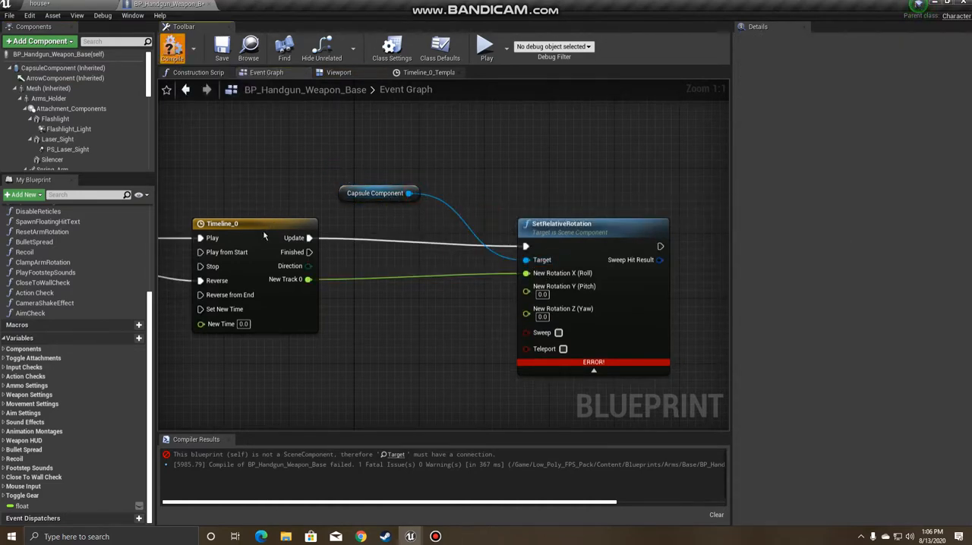
left_click(177, 50)
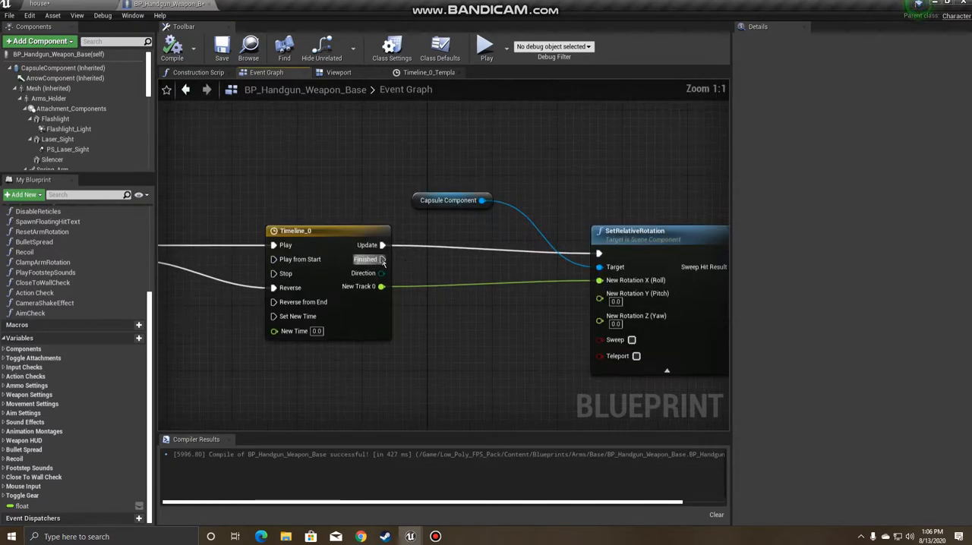
left_click(486, 45)
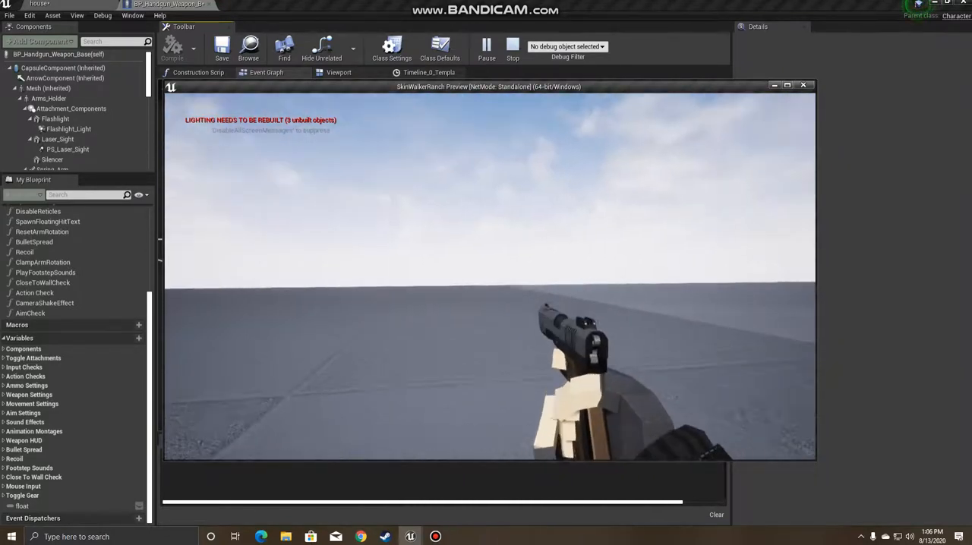
left_click(266, 73)
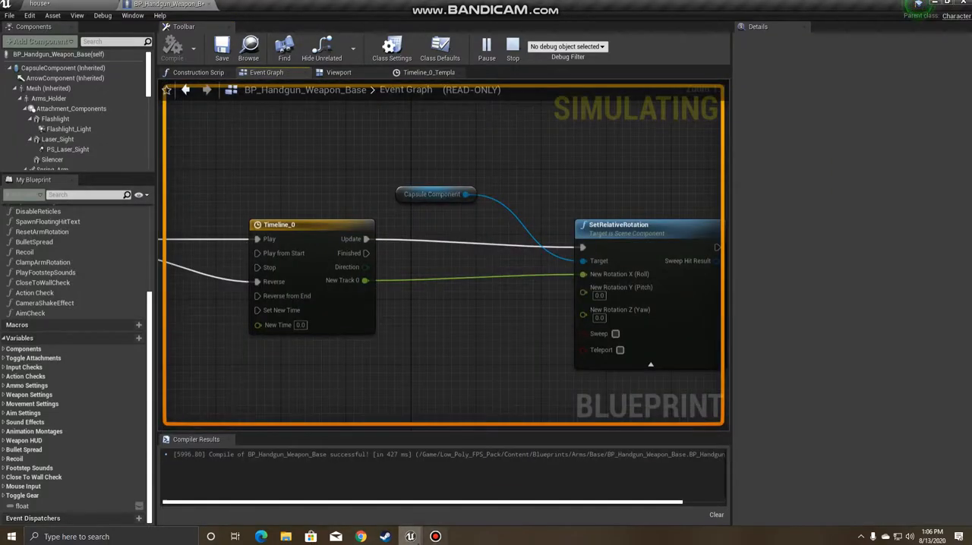
left_click(504, 46)
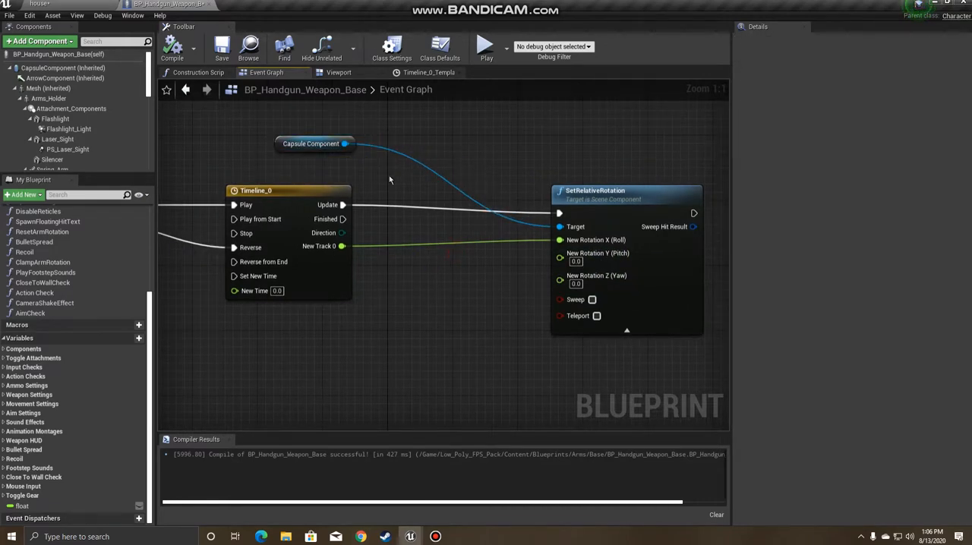
Feed the Capsule Component's GetWorldRotation pitch and yaw into SetRelativeRotation, then play test
left_click_drag(352, 144, 404, 307)
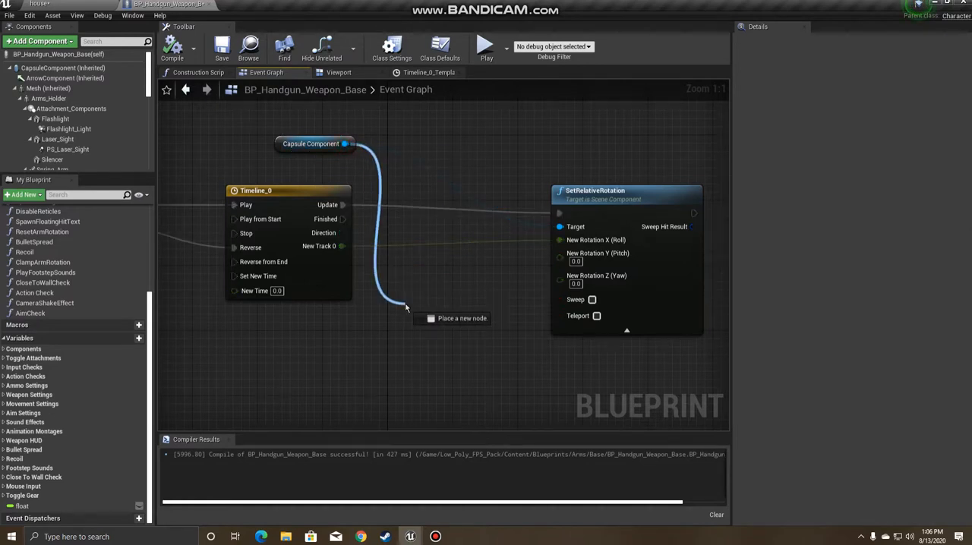
left_click(407, 307)
type("get world")
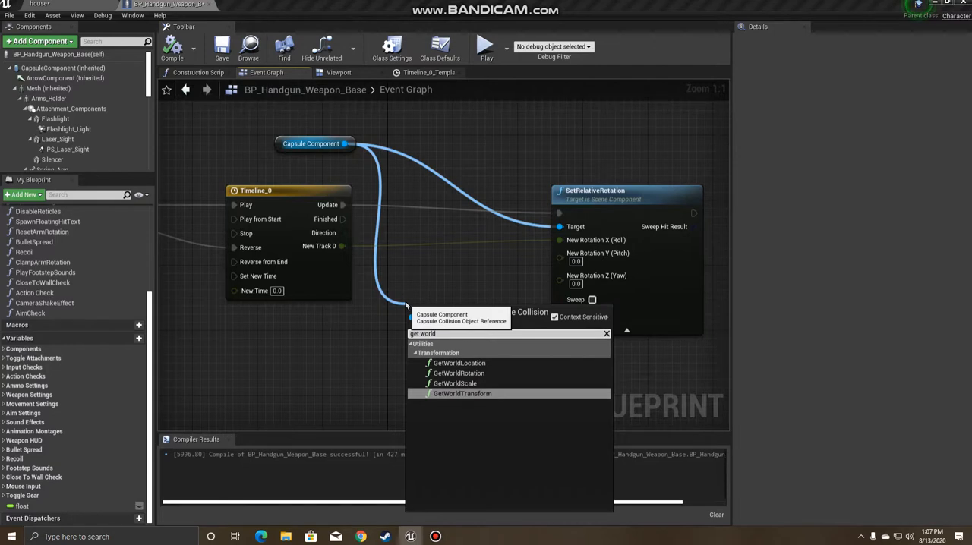
left_click(455, 373)
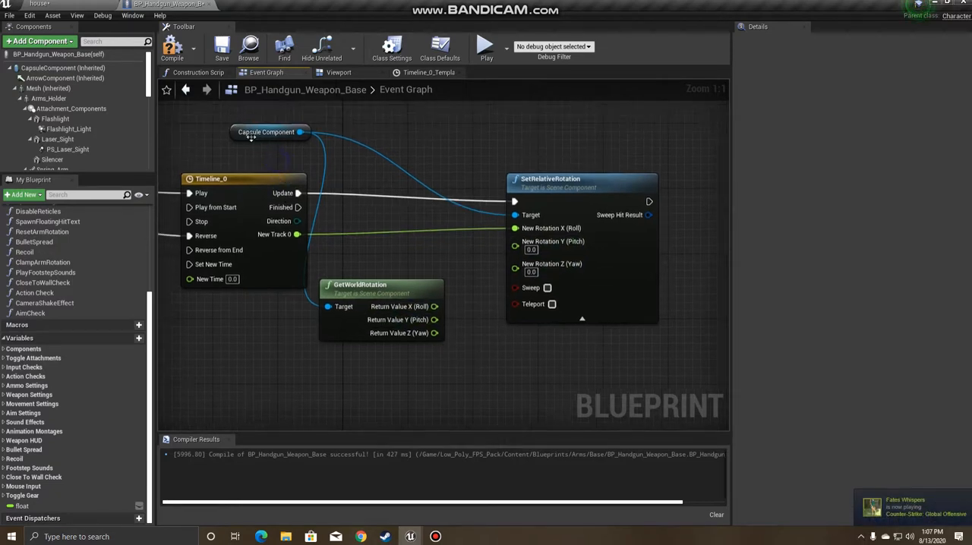
left_click_drag(434, 319, 515, 250)
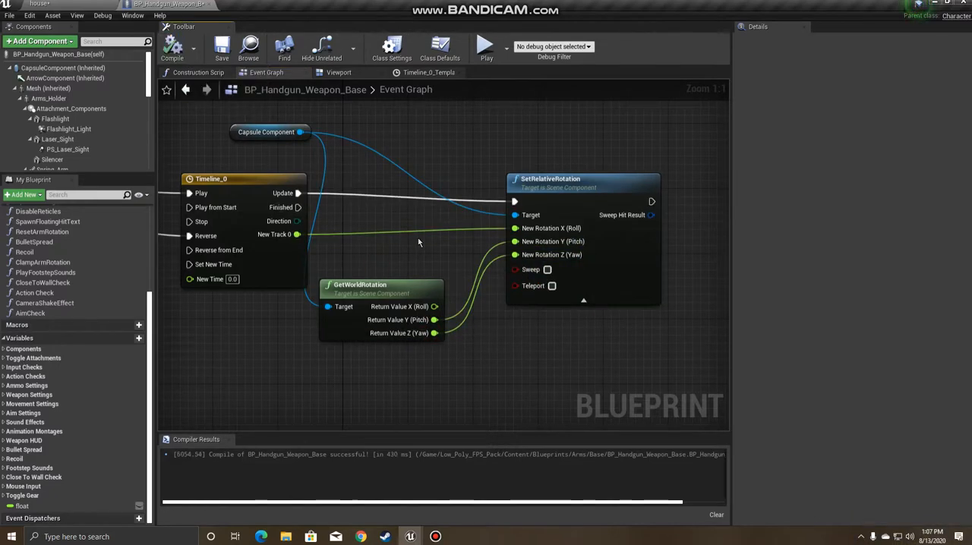
left_click(486, 47)
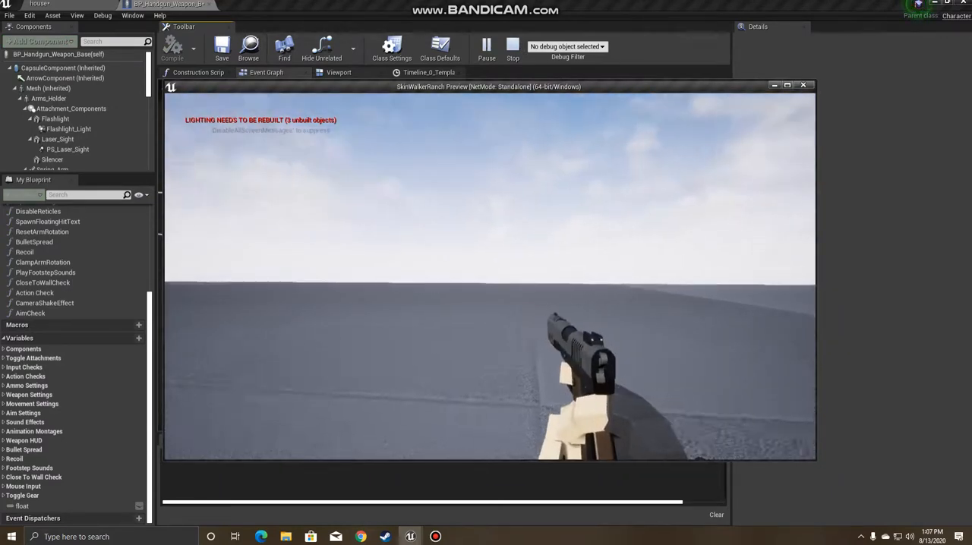
End the play test and zoom out to view the full lean event graph
left_click(511, 47)
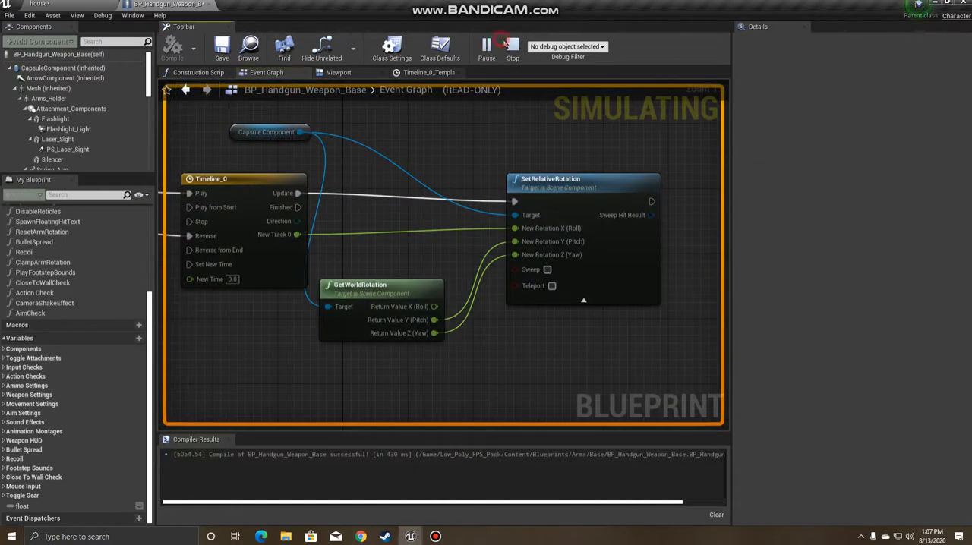
left_click(507, 45)
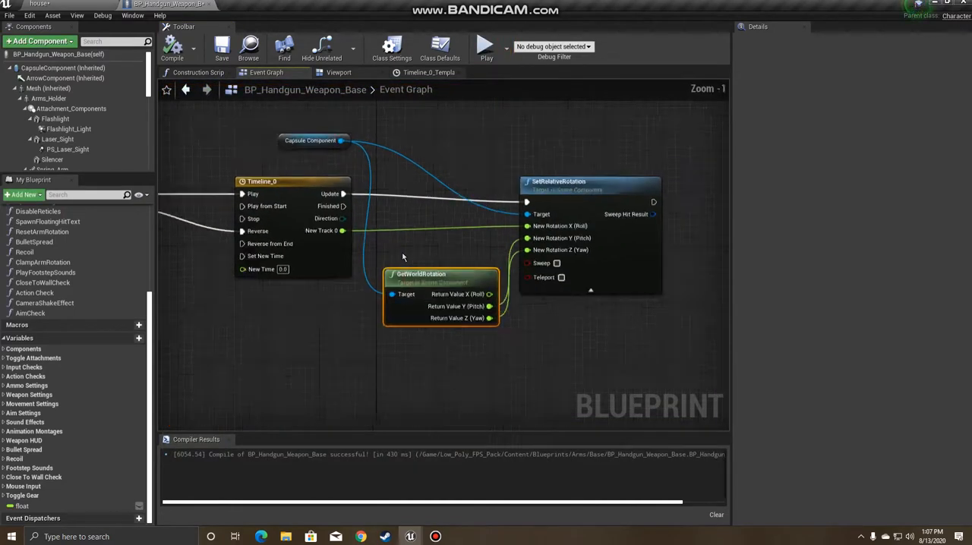
scroll("down", 3)
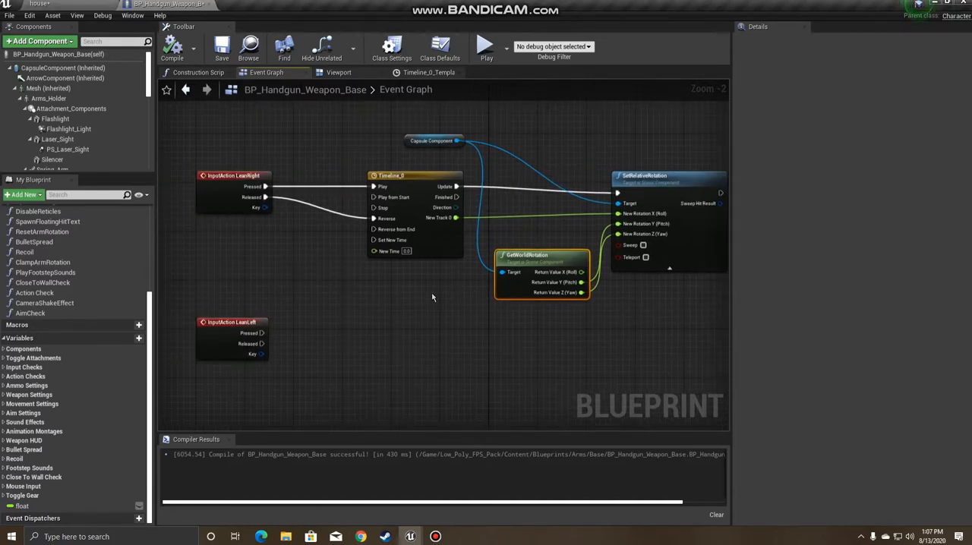
Add a second Timeline_1 node below LeanLeft and open its timeline editor
right_click(433, 297)
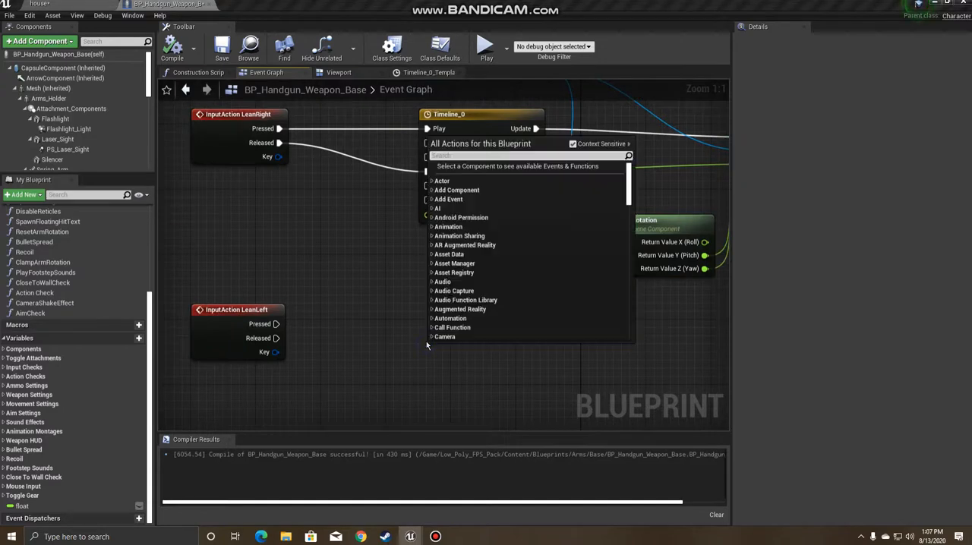
type("timeline")
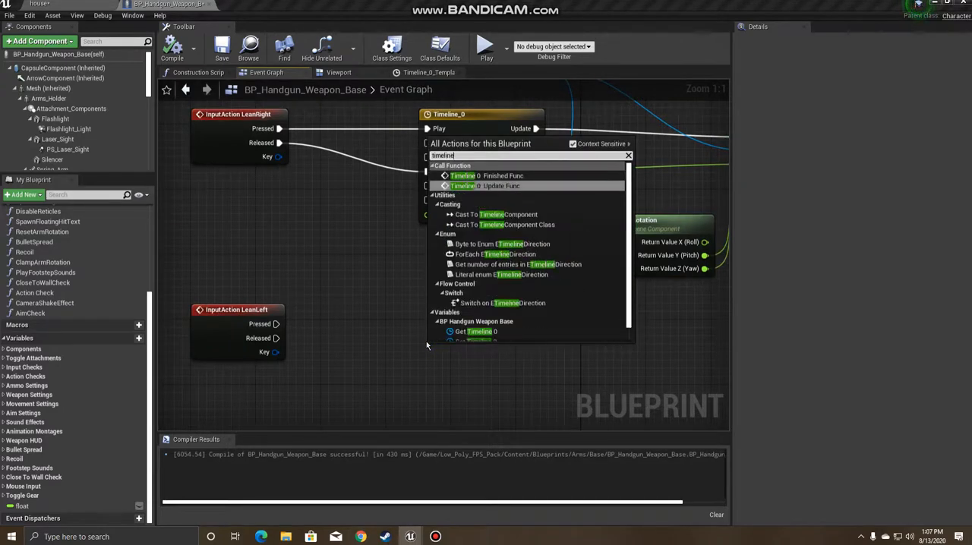
key("Backspace")
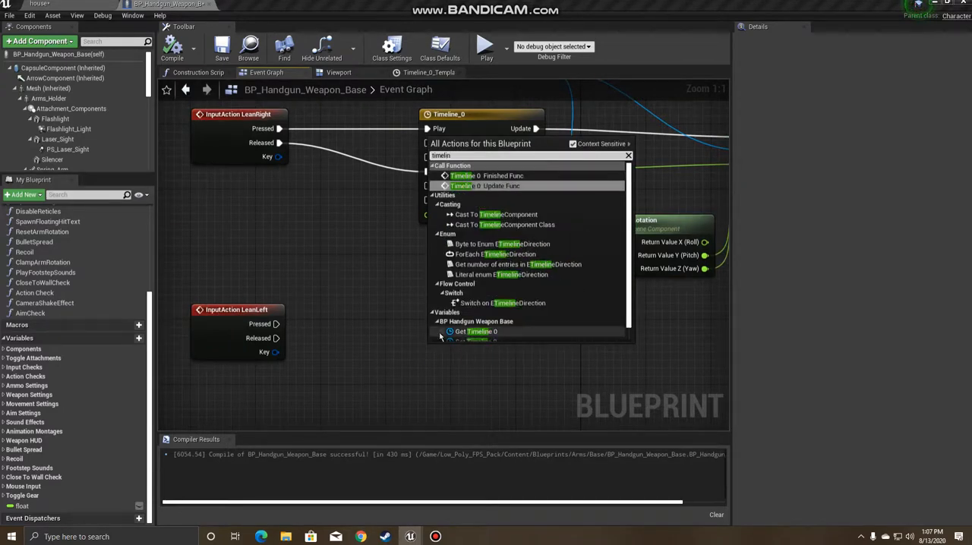
type("create ti")
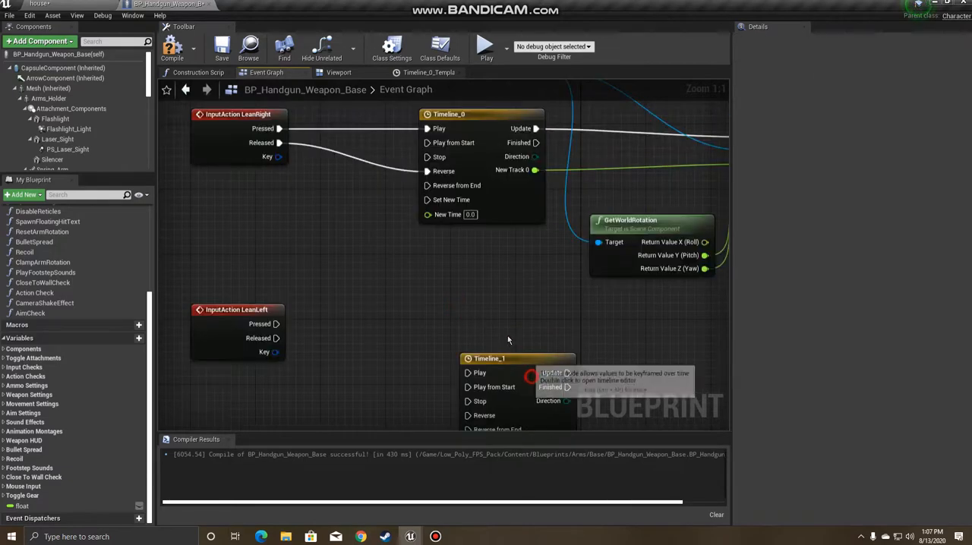
double_click(489, 359)
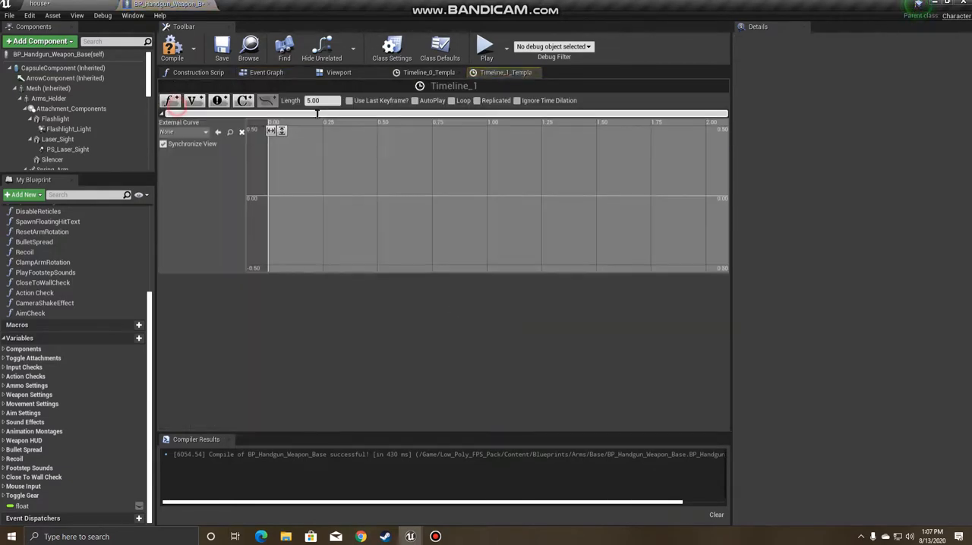
Give Timeline_1 a 0.20 s length and a float track with keyframes shaped from time zero
type("0.20")
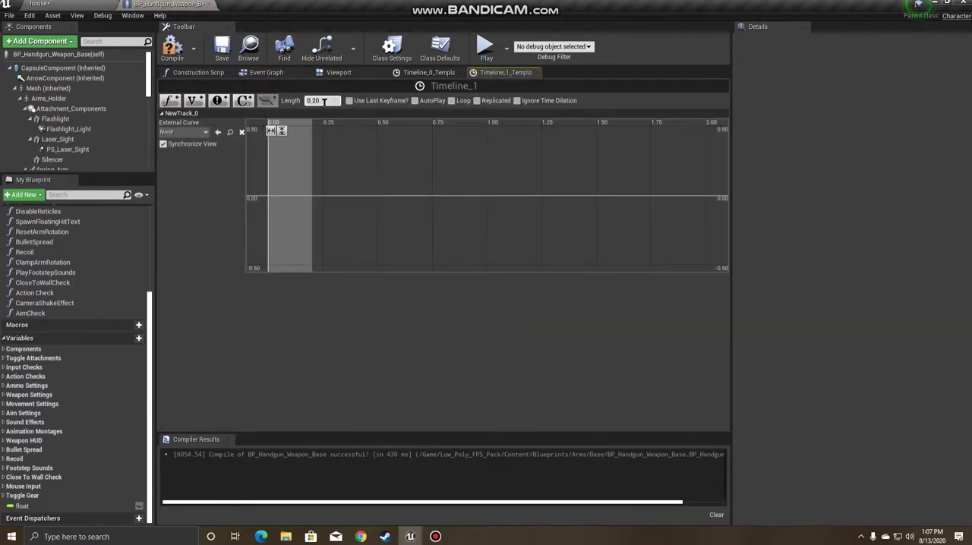
left_click(277, 189)
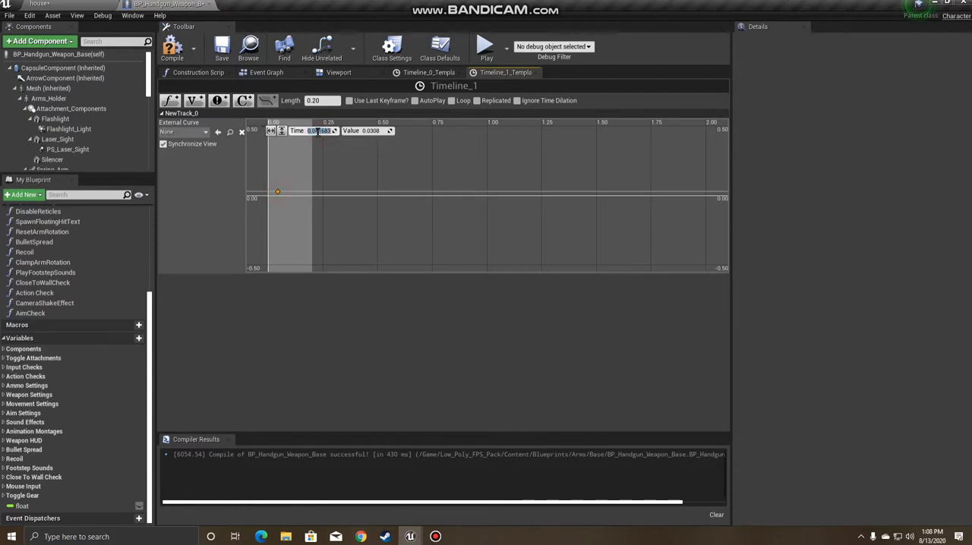
left_click_drag(277, 191, 270, 196)
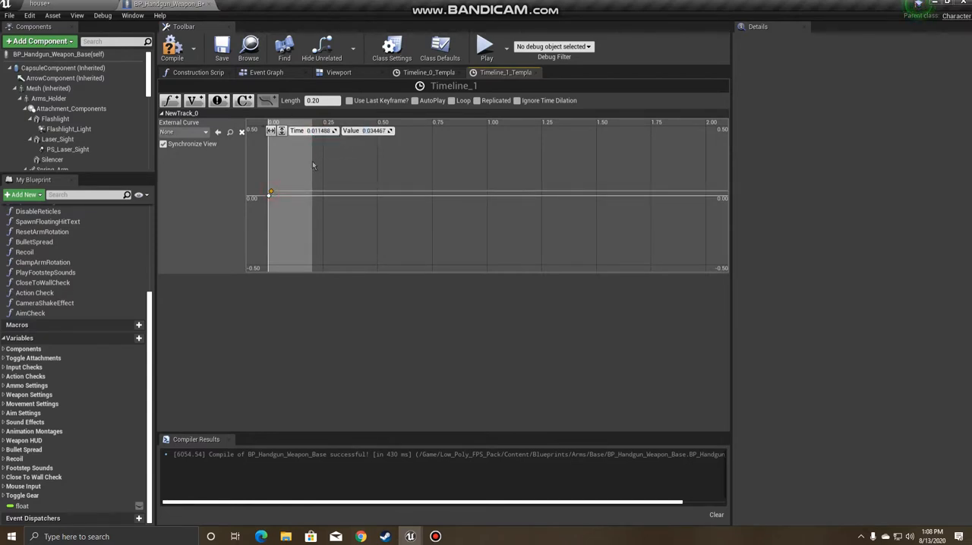
left_click_drag(271, 196, 313, 191)
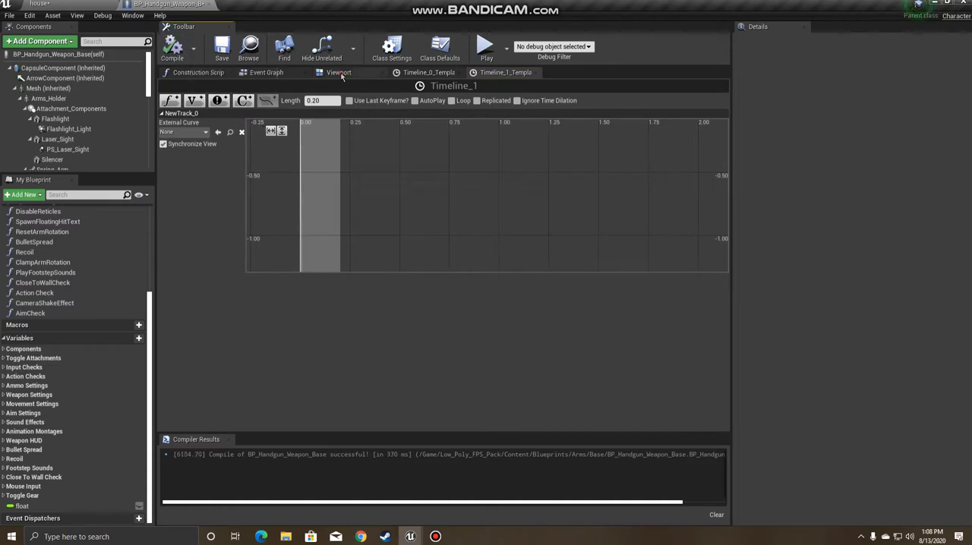
left_click(266, 73)
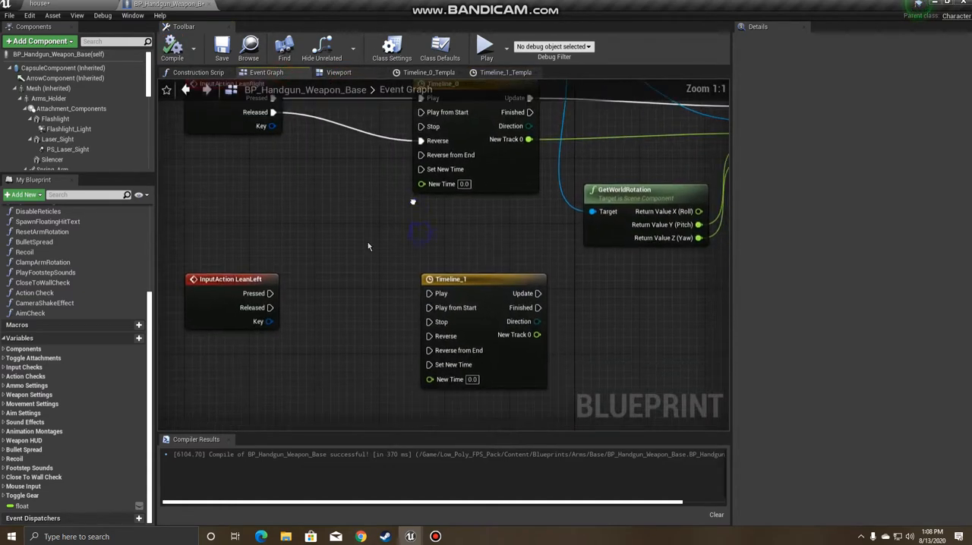
Wire LeanLeft to play/reverse Timeline_1 and drive the capsule's SetRelativeRotation, then compile
left_click_drag(270, 293, 428, 293)
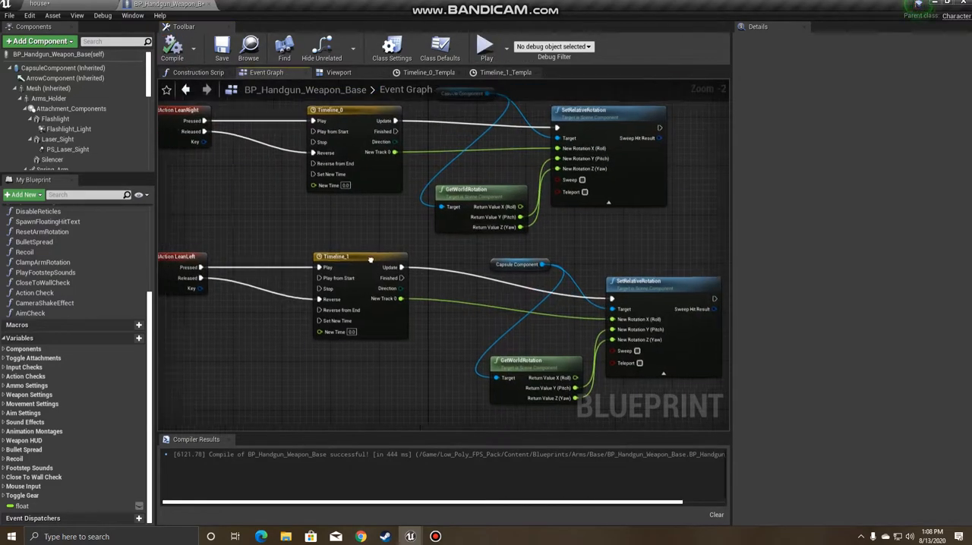
left_click(486, 46)
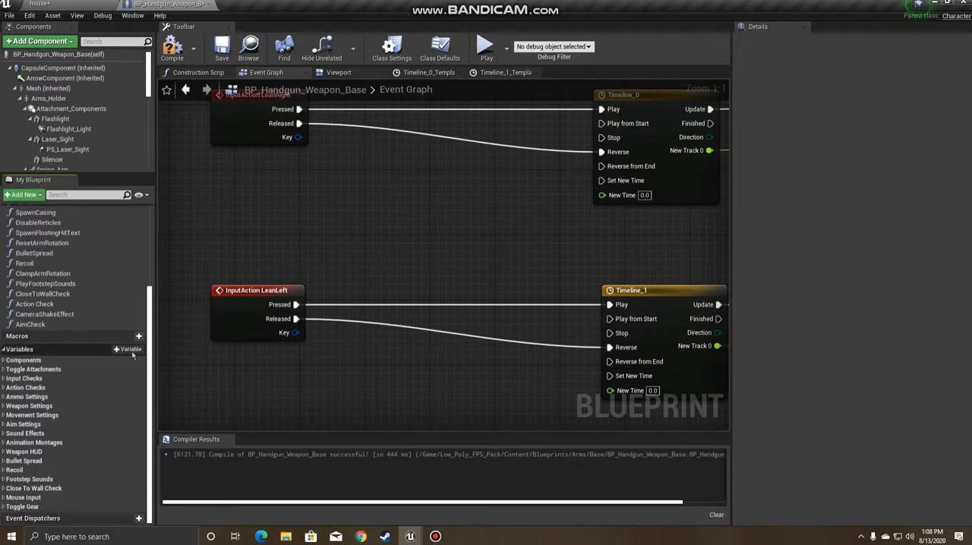
Create a Float variable set from Timeline_0's New Track 0 before SetRelativeRotation
left_click(127, 350)
type("float")
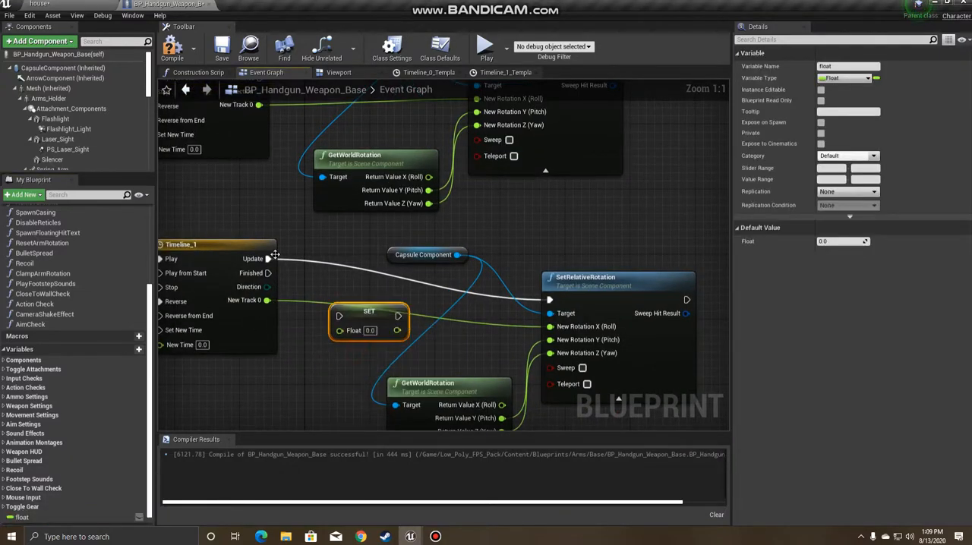
left_click_drag(369, 319, 352, 261)
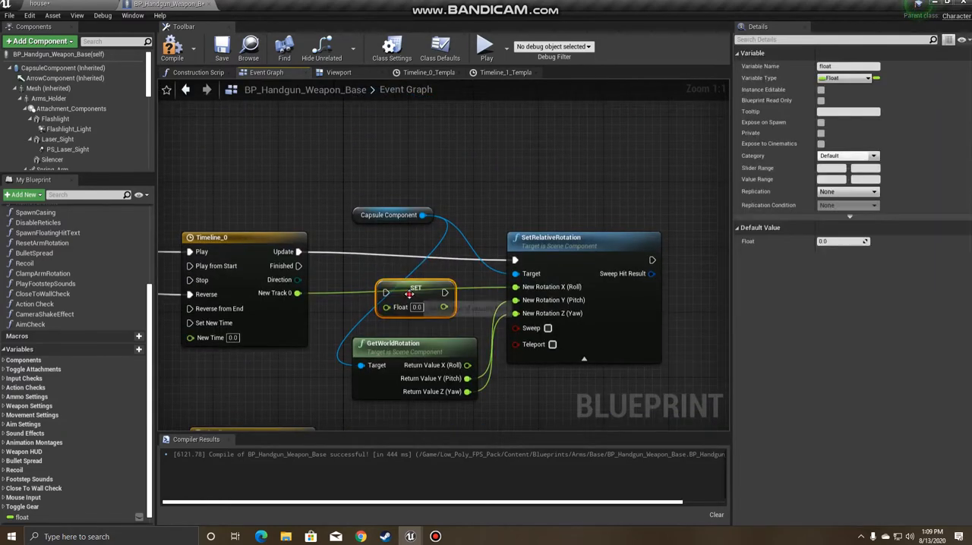
left_click_drag(416, 288, 391, 251)
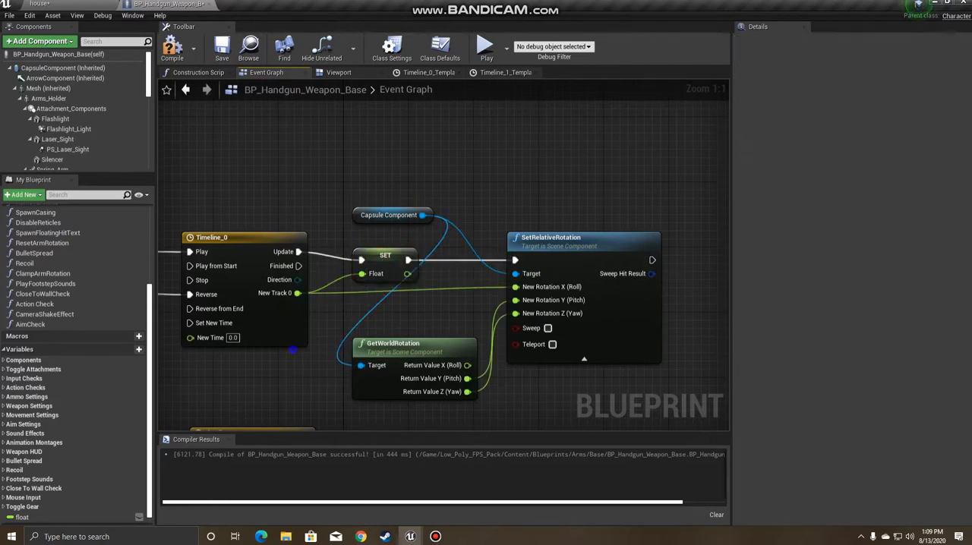
Add a float == float comparison feeding the Branch condition gating the lean inputs
scroll("down", 3)
type("float")
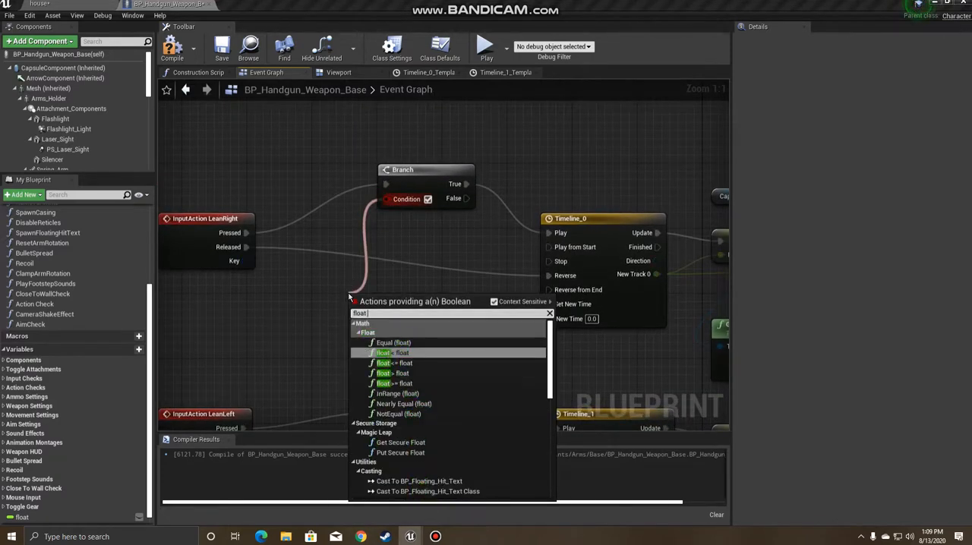
type("=")
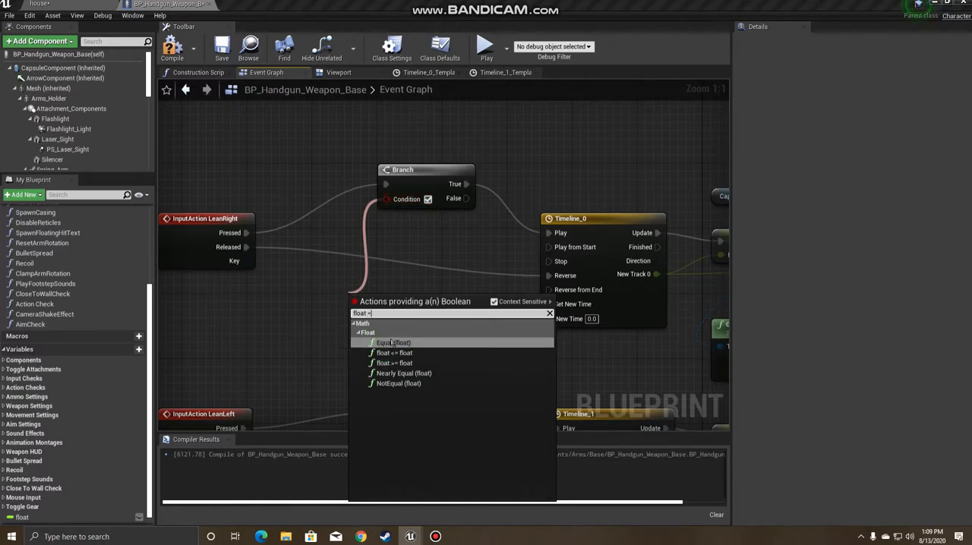
left_click(392, 342)
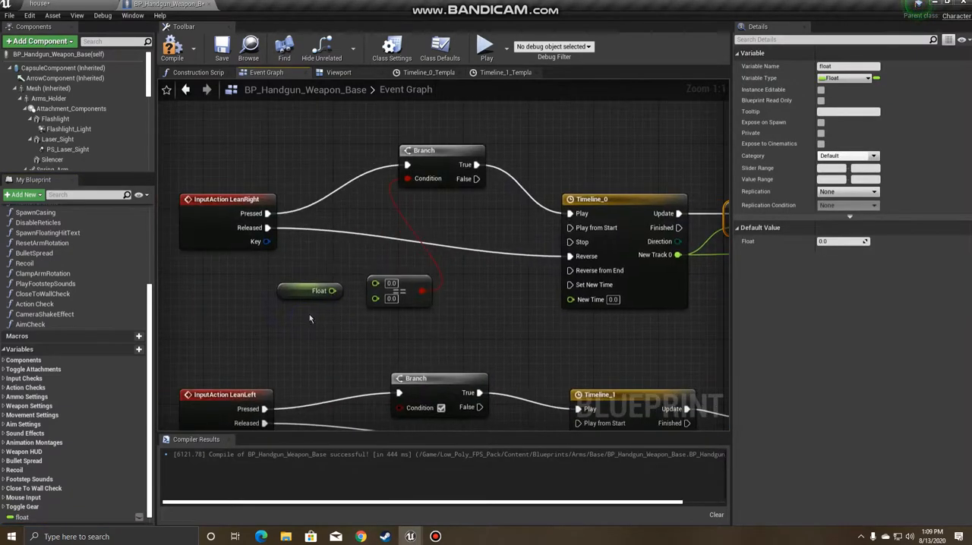
mouse_move(316, 282)
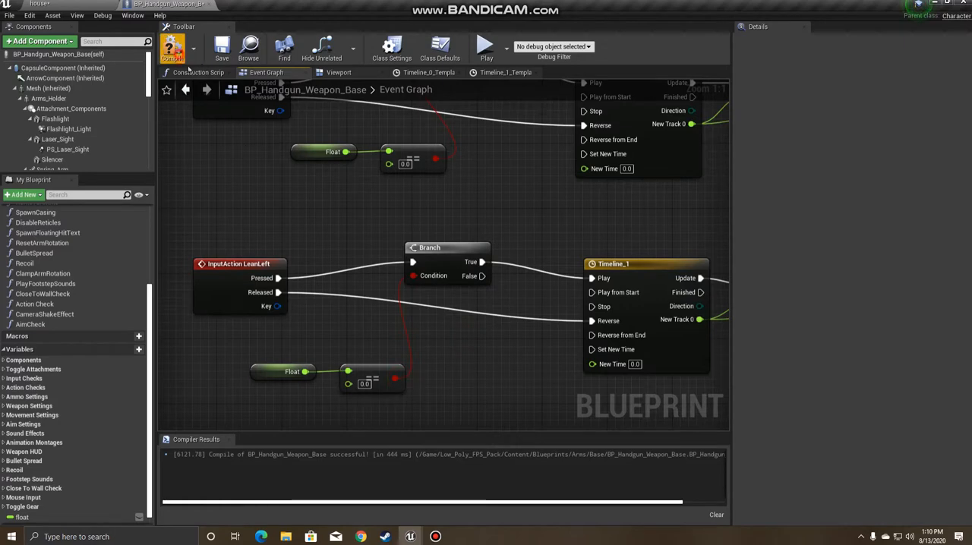
Compile the blueprint, play-test leaning and stop back to the Event Graph
left_click(486, 47)
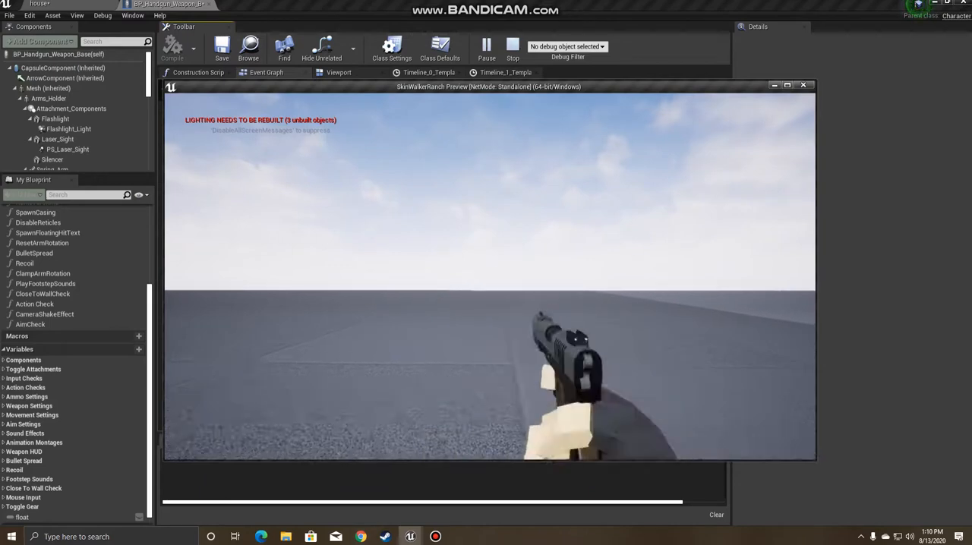
left_click(265, 73)
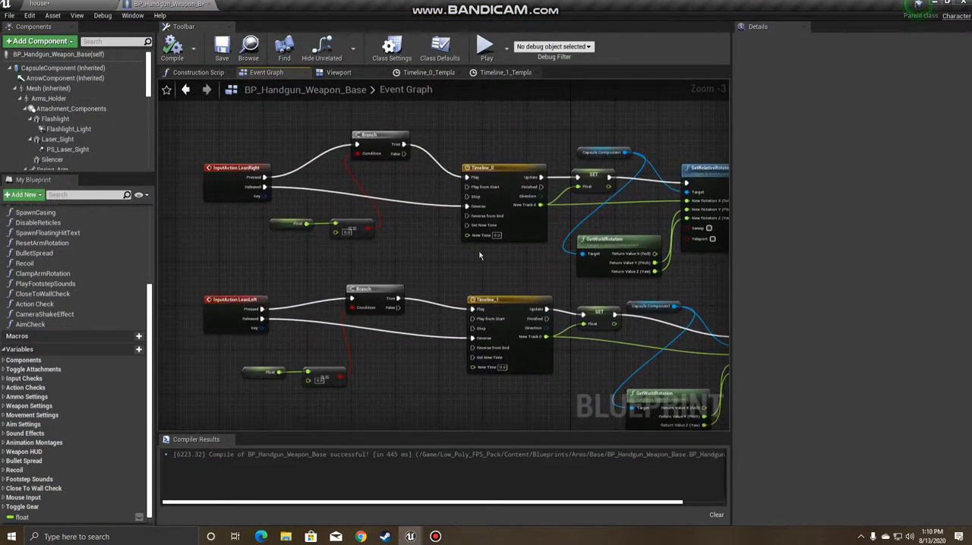
left_click_drag(480, 255, 306, 386)
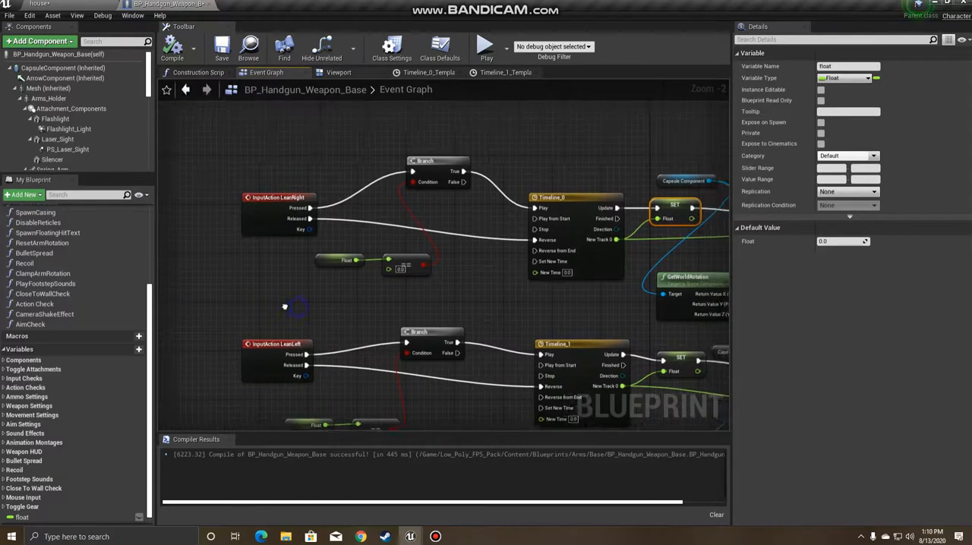
scroll("down", 3)
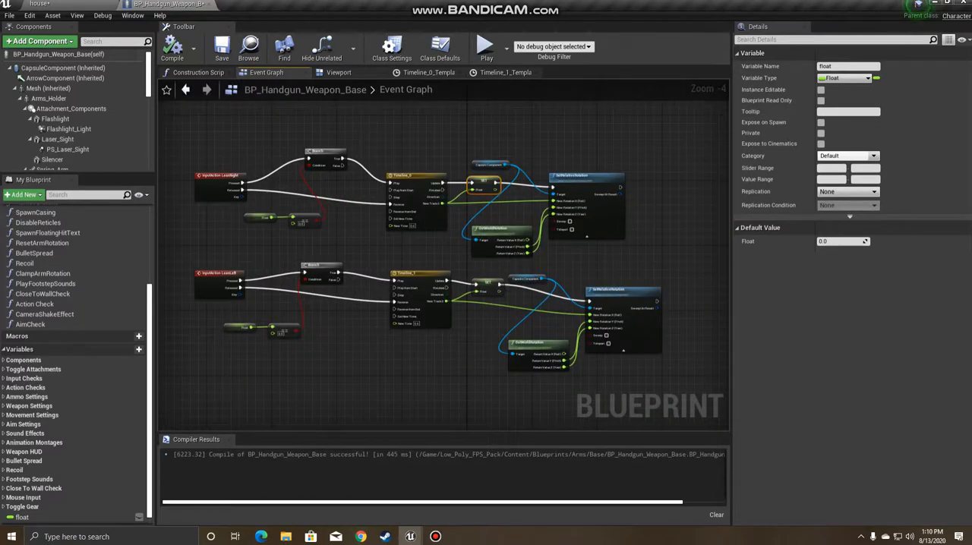